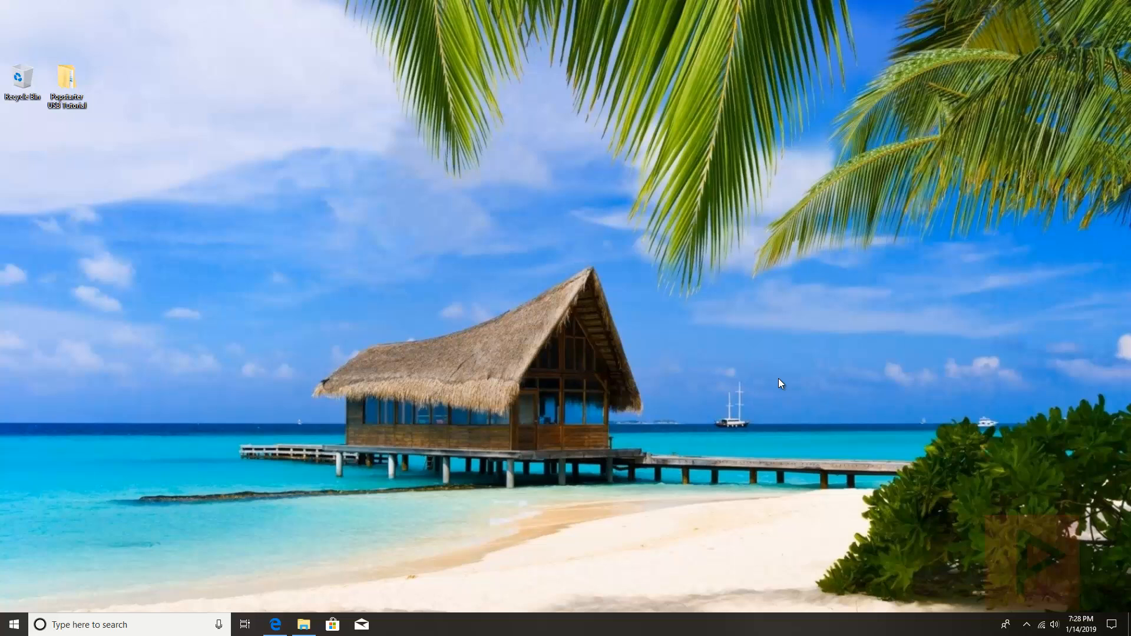
{"action": "mouse_move", "coordinate": [773, 380]}
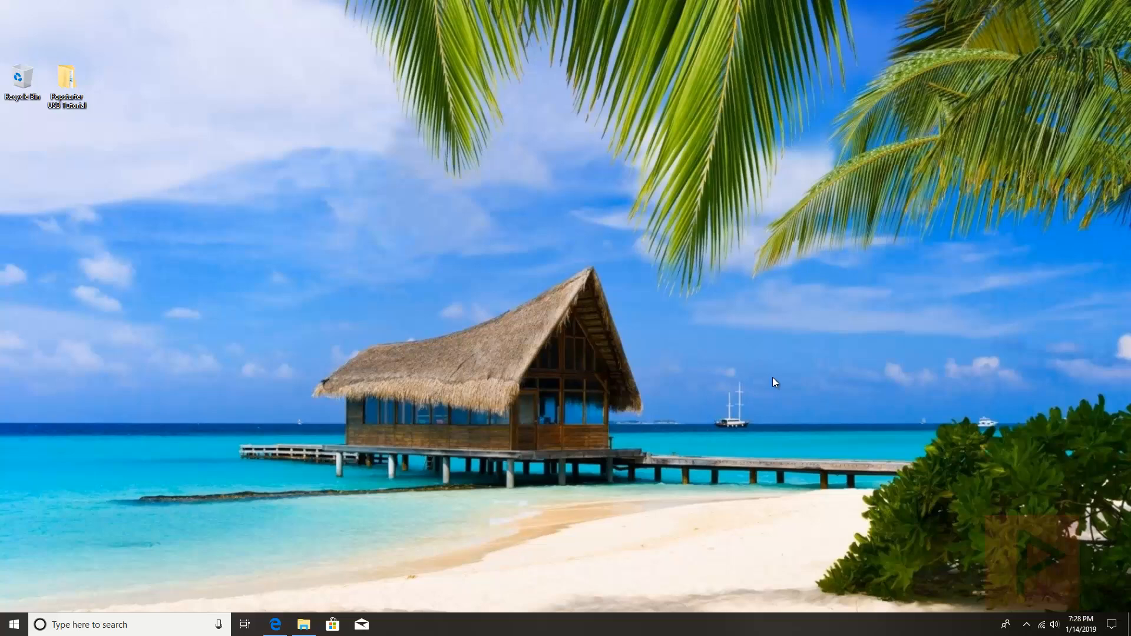
- Format the PS2 (K:) USB drive as FAT32 with label PS2, leaving it empty
{"action": "left_click", "coordinate": [303, 625]}
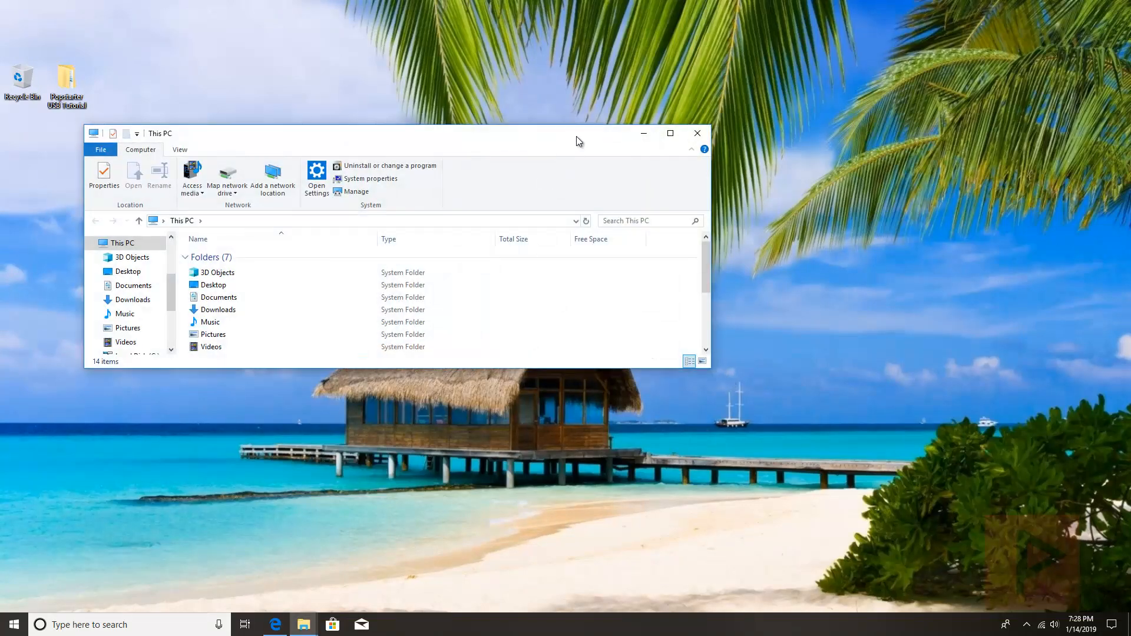
{"action": "right_click", "coordinate": [128, 323]}
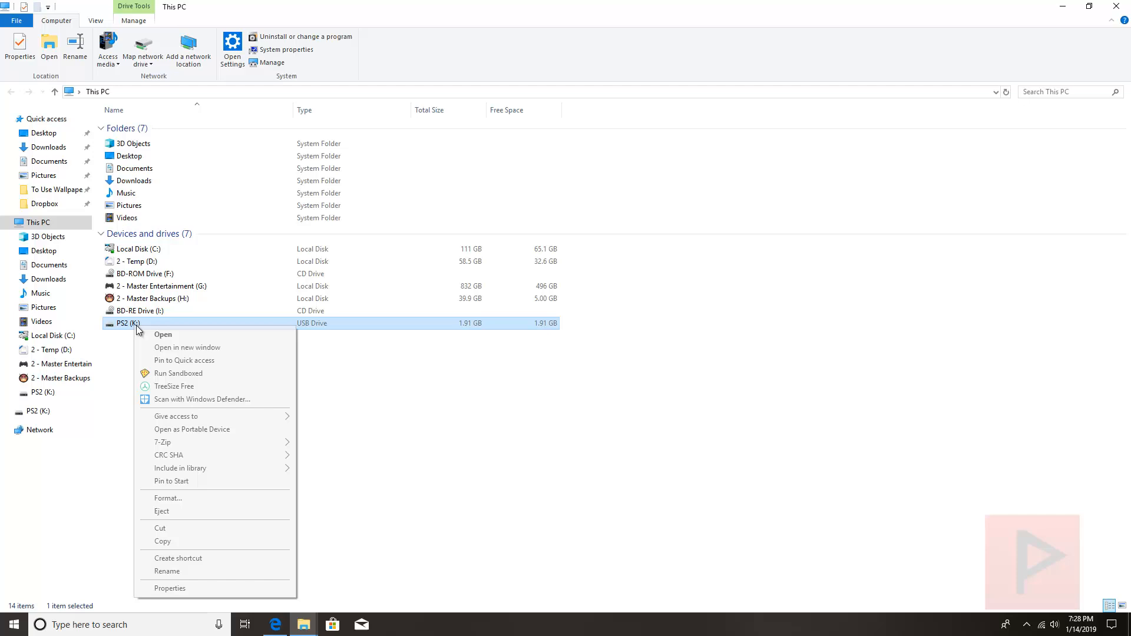
{"action": "left_click", "coordinate": [168, 497]}
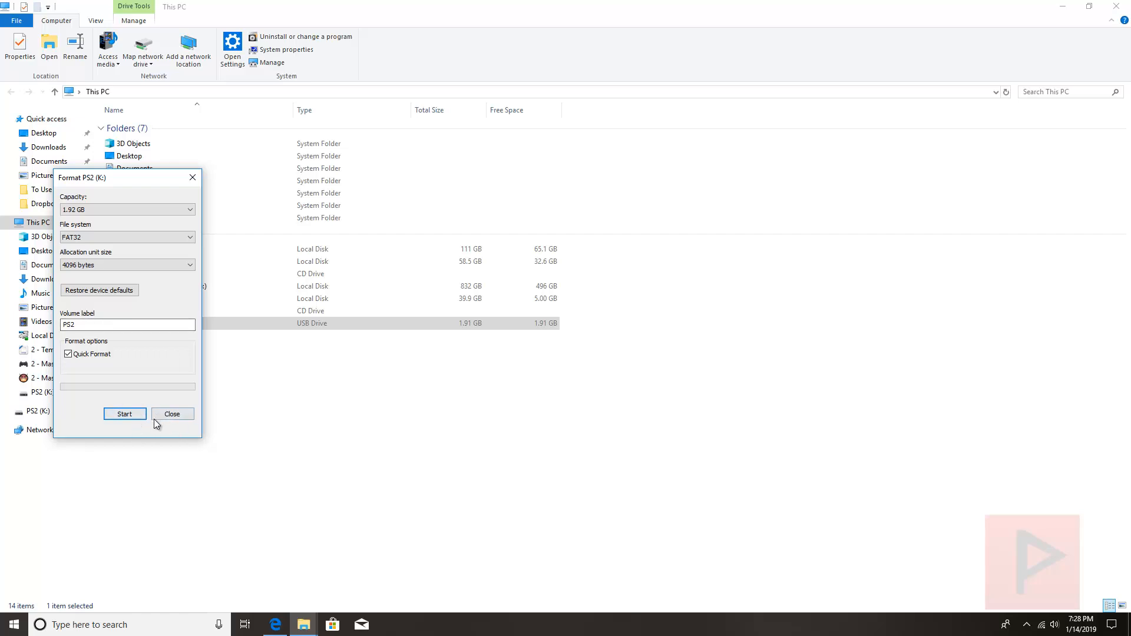
{"action": "left_click", "coordinate": [172, 413]}
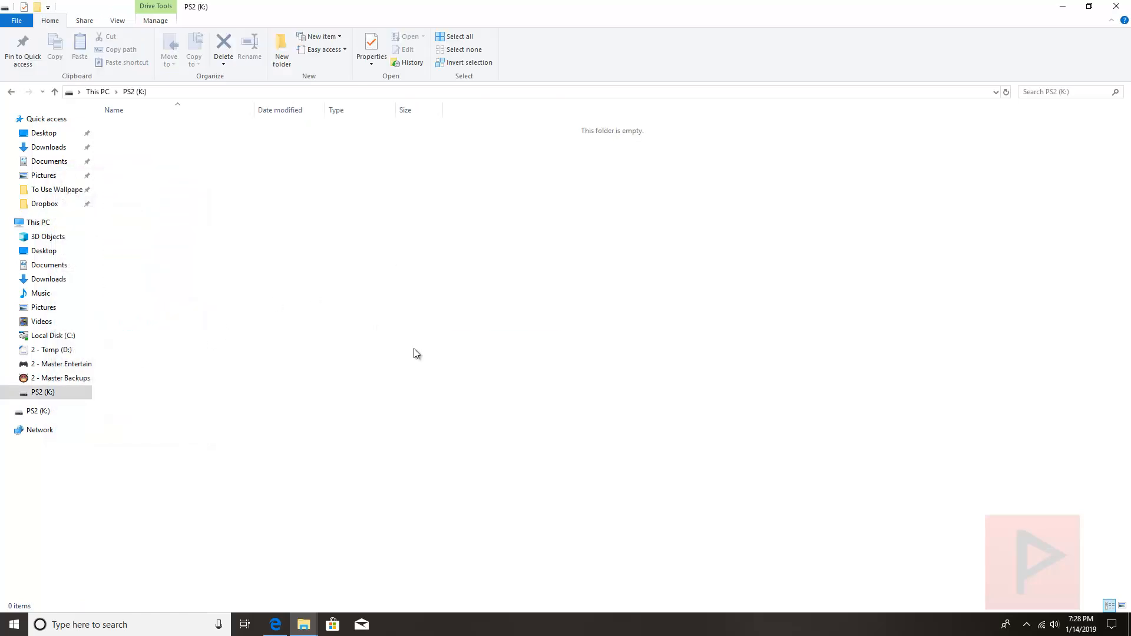
{"action": "mouse_move", "coordinate": [1116, 7]}
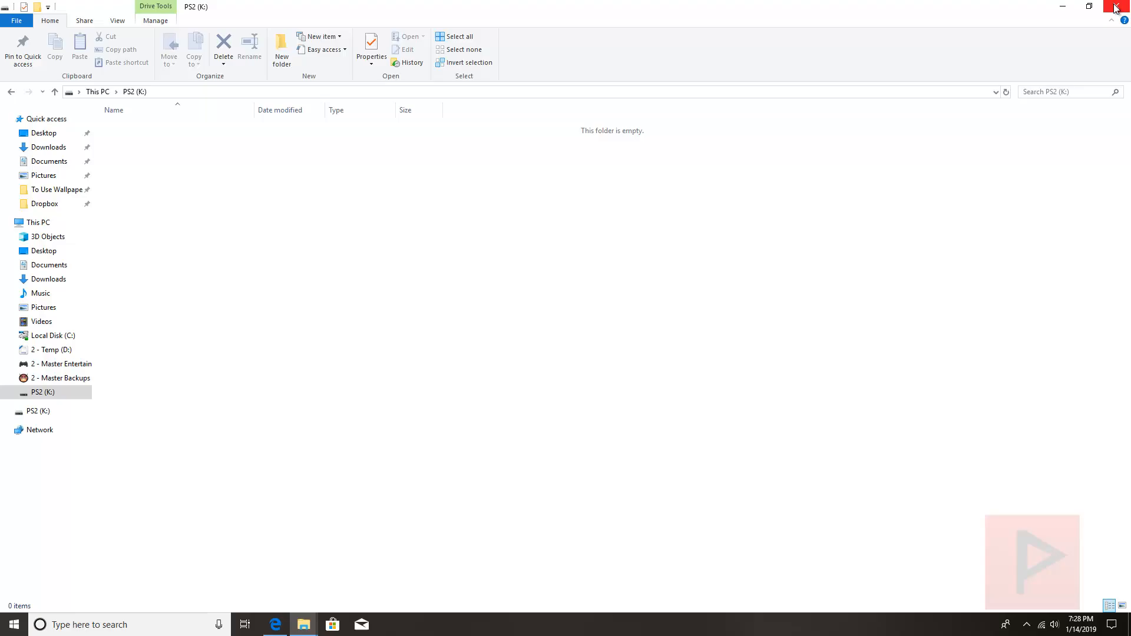
{"action": "left_click", "coordinate": [1114, 7]}
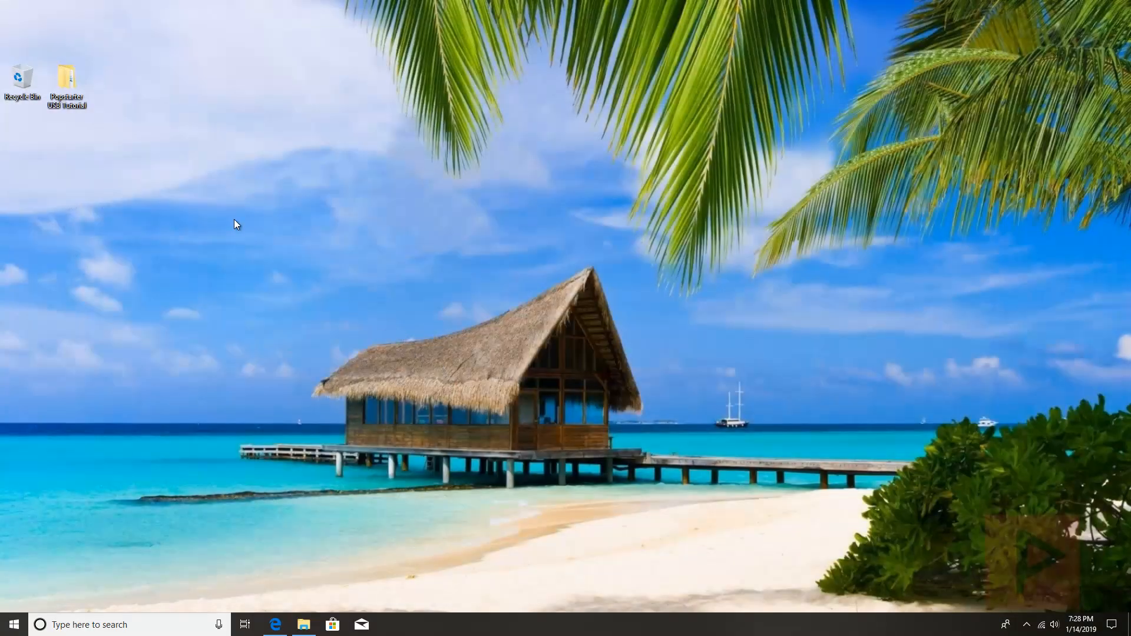
- Show the downloads folder with OPL, POPStarter and wLaunchELF files
{"action": "double_click", "coordinate": [66, 76]}
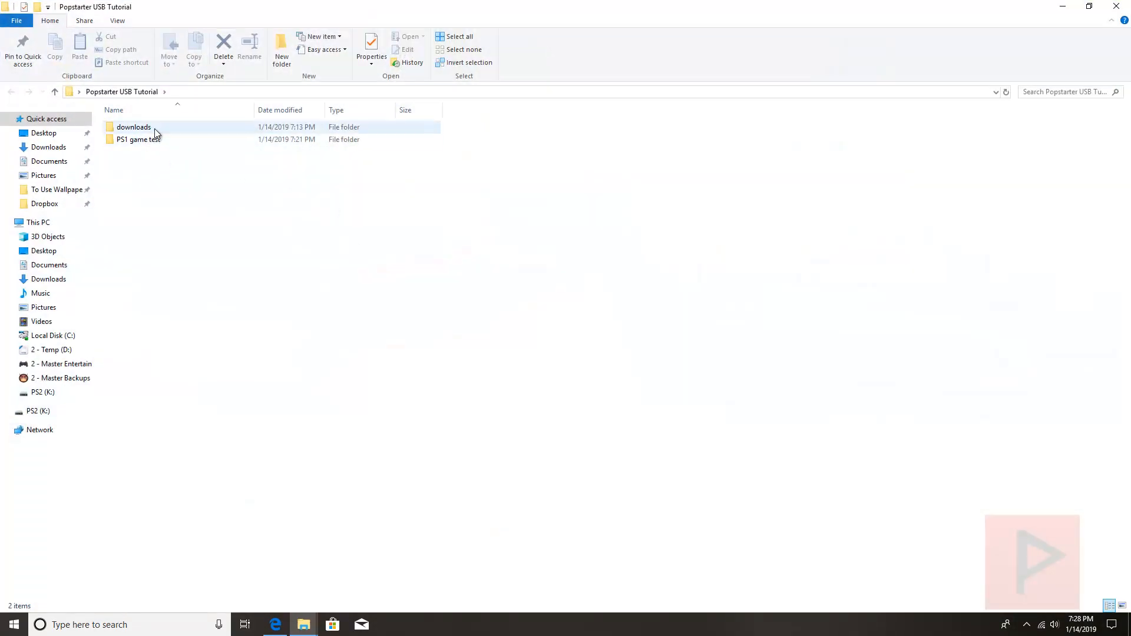
{"action": "double_click", "coordinate": [133, 127]}
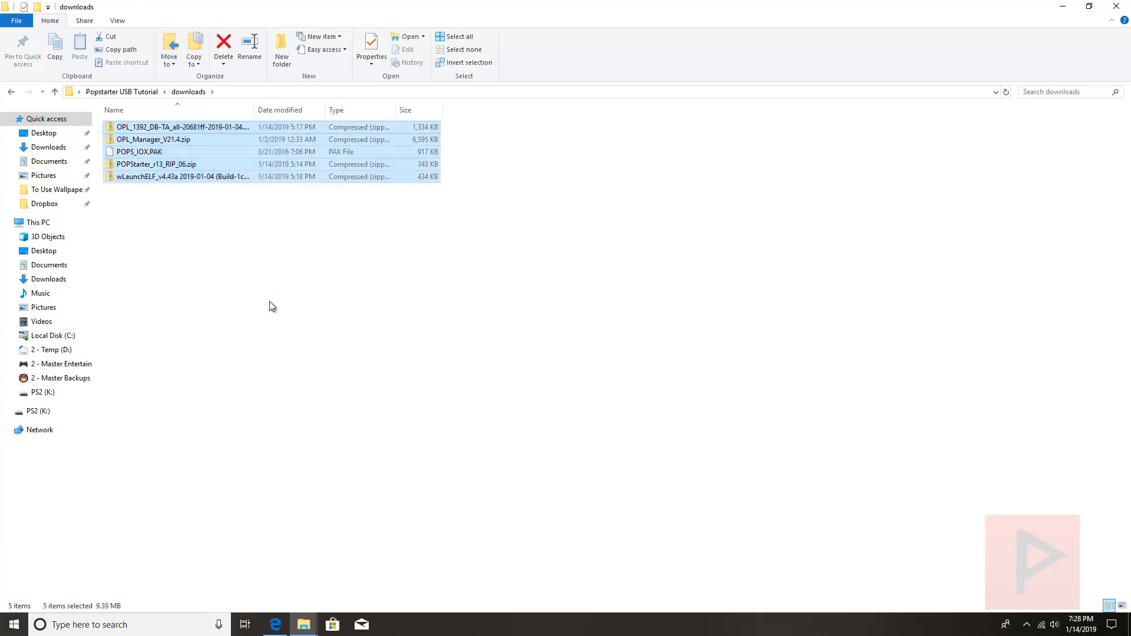
{"action": "mouse_move", "coordinate": [287, 320]}
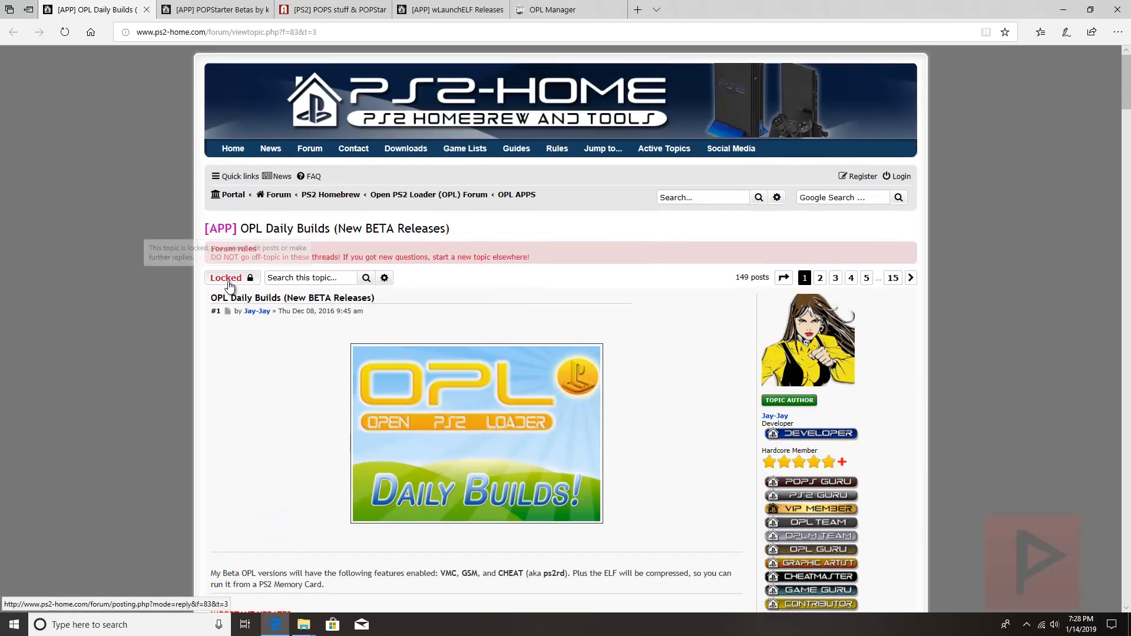
- Review the OPL daily builds, POPStarter, CUE2POPS v2.3 and wLaunchELF download pages in Edge
{"action": "scroll", "scroll_direction": "down", "scroll_amount": 3}
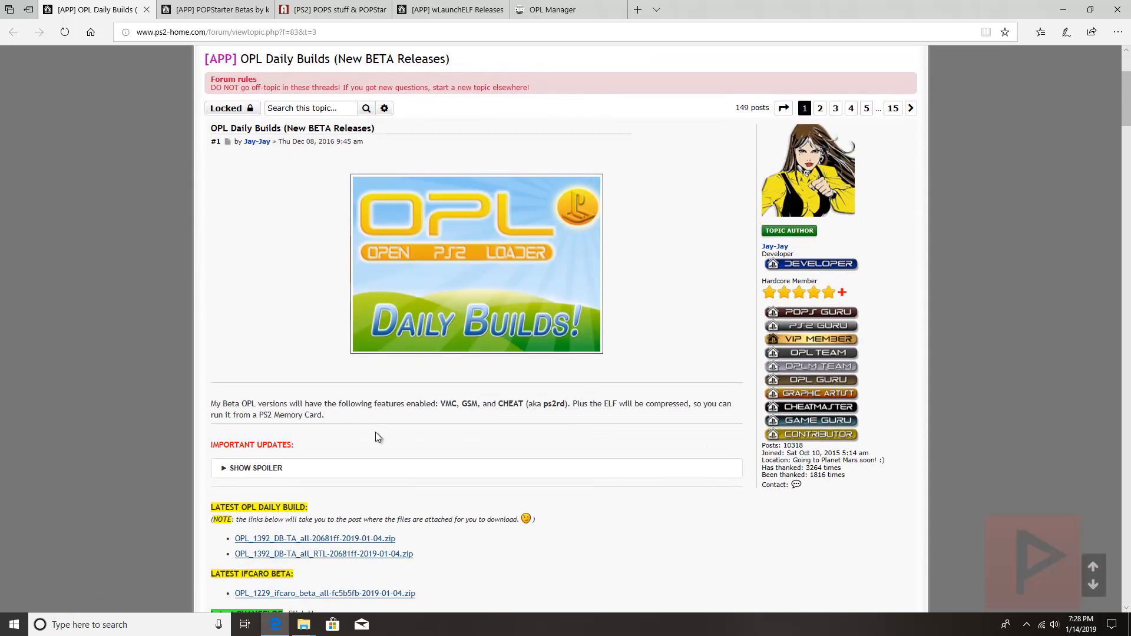
{"action": "scroll", "scroll_direction": "down", "scroll_amount": 3}
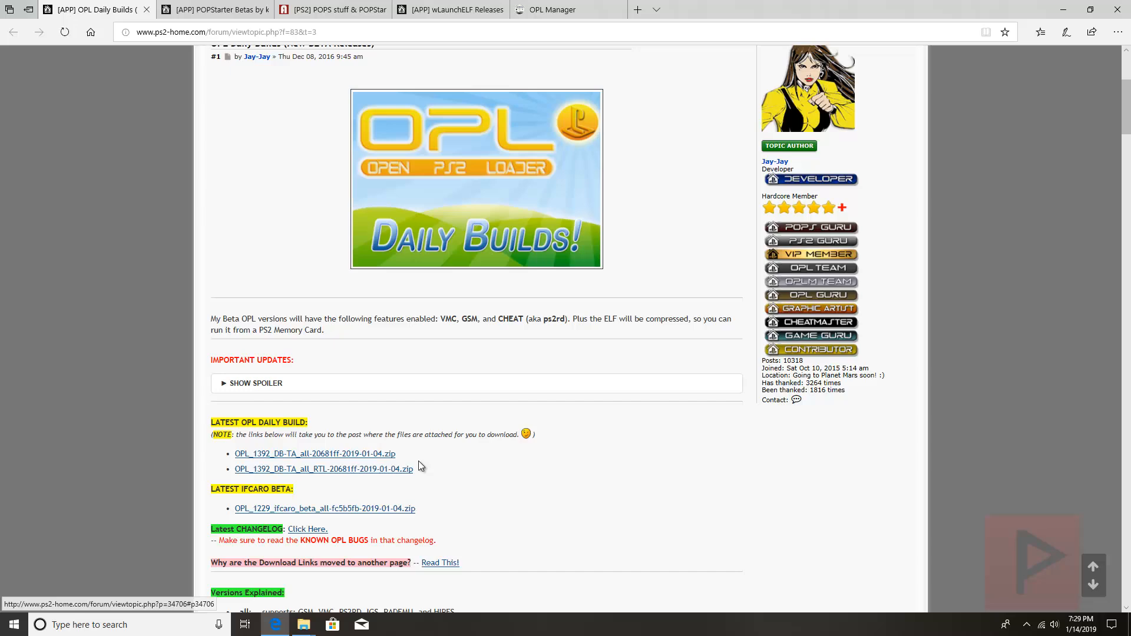
{"action": "left_click", "coordinate": [210, 9]}
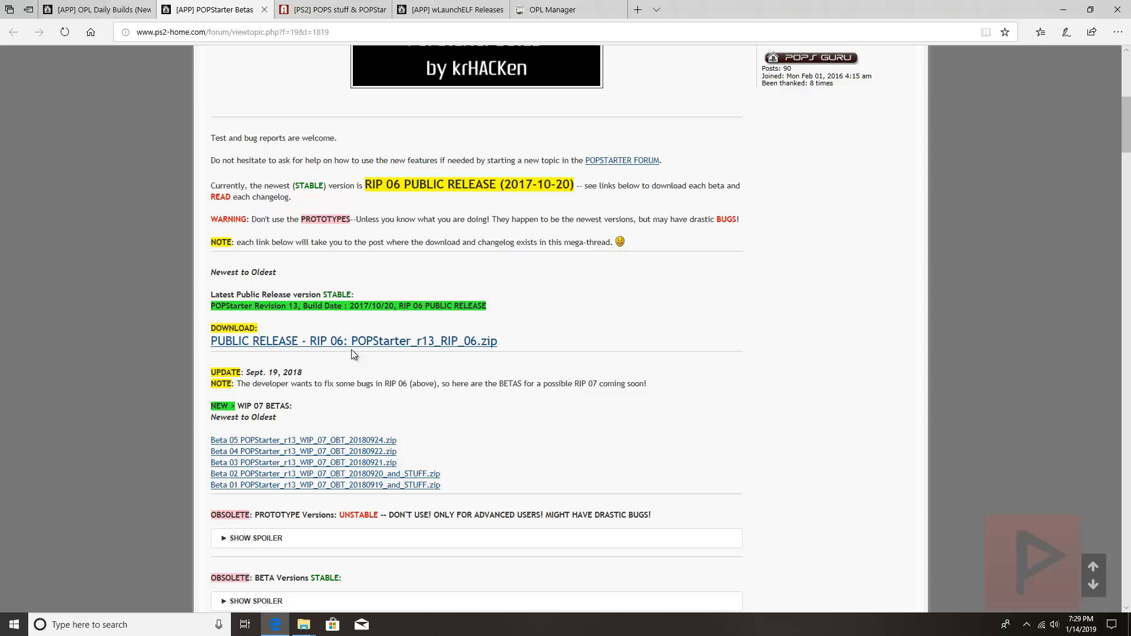
{"action": "mouse_move", "coordinate": [333, 10]}
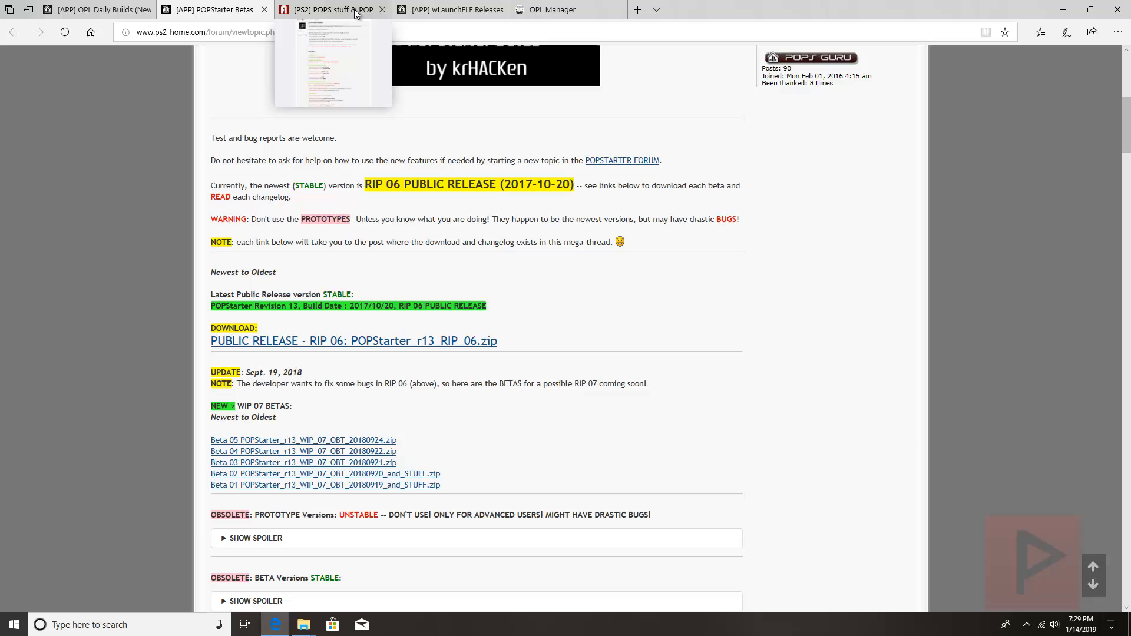
{"action": "left_click", "coordinate": [329, 9]}
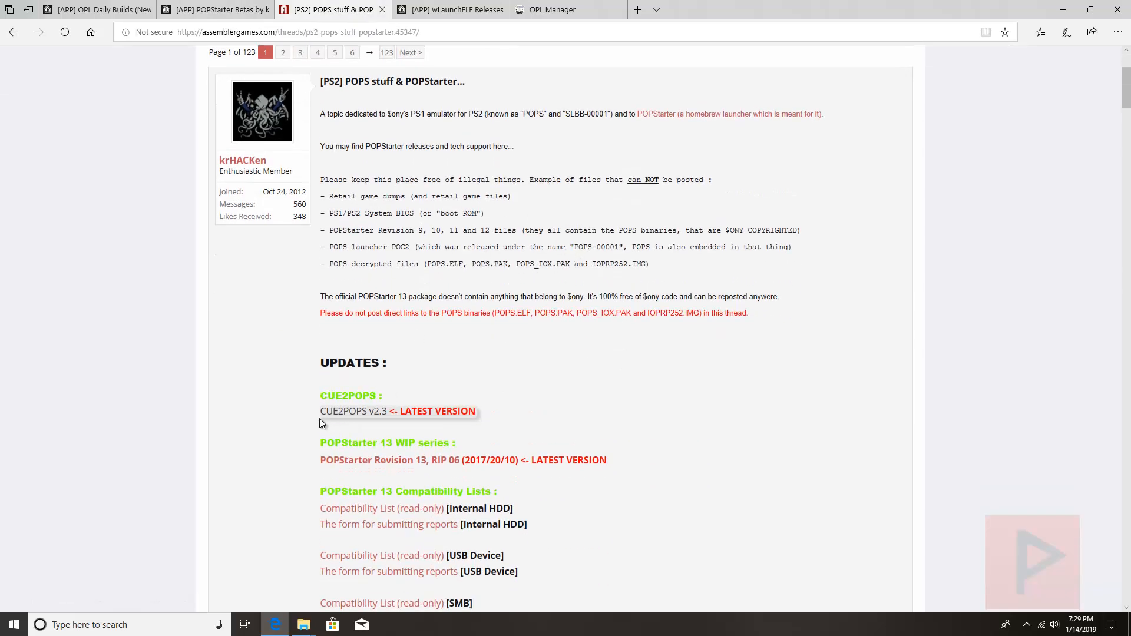
{"action": "mouse_move", "coordinate": [375, 421]}
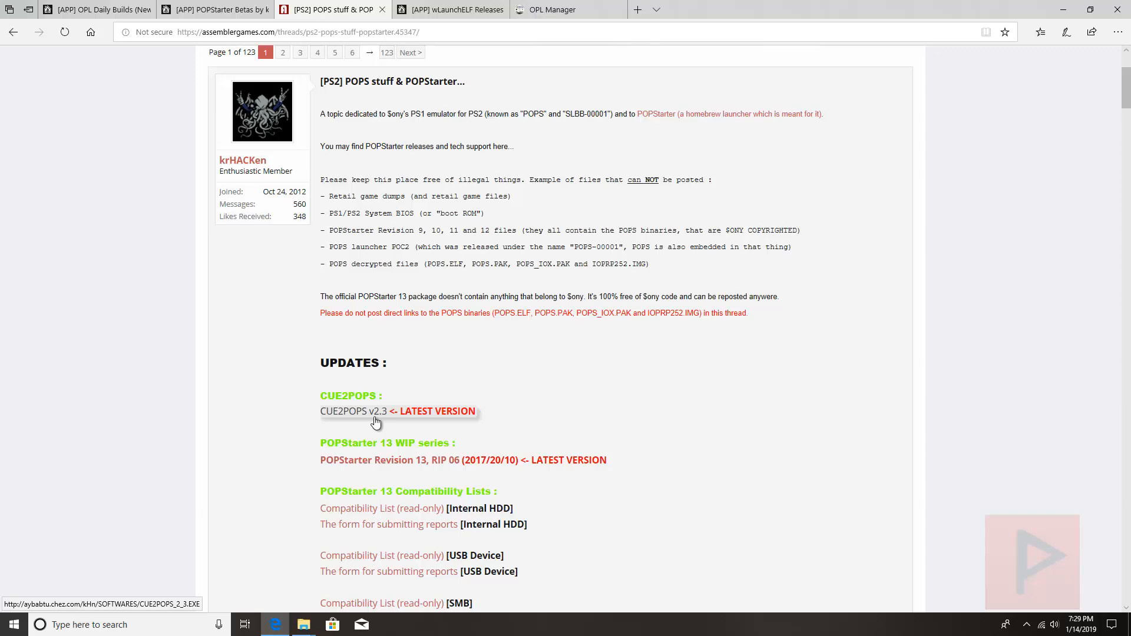
{"action": "left_click", "coordinate": [447, 9]}
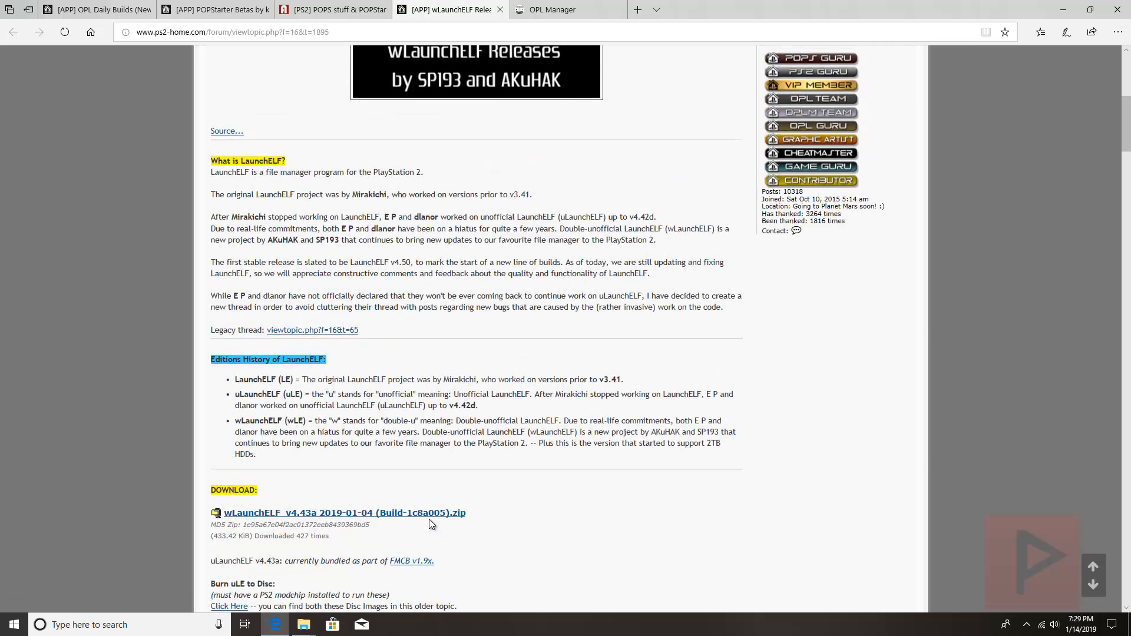
{"action": "mouse_move", "coordinate": [421, 520]}
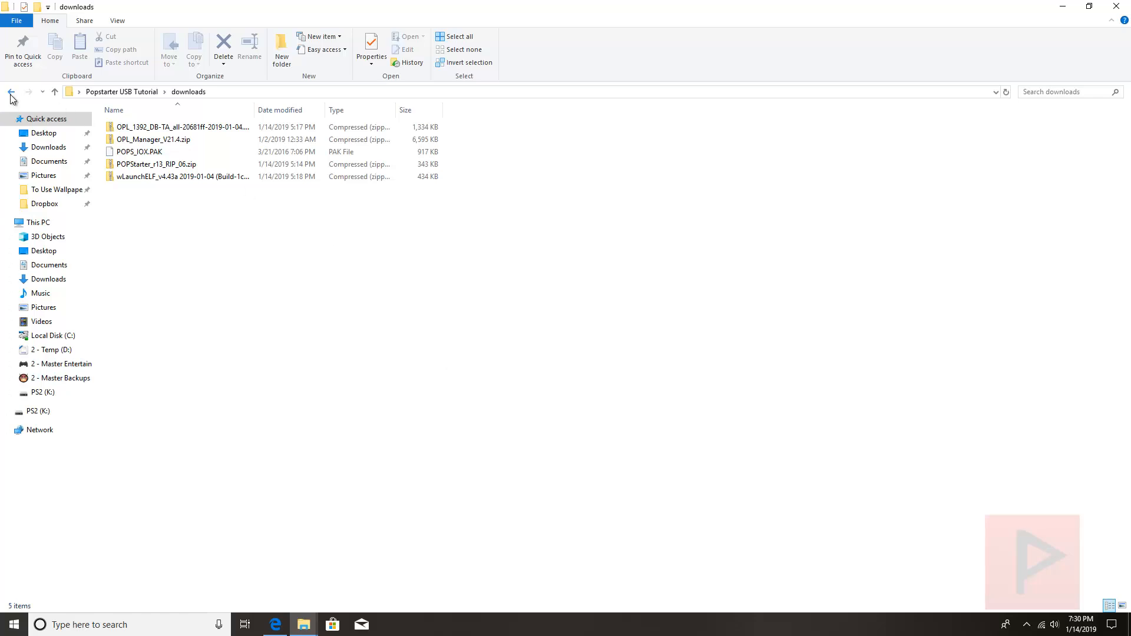
- Convert Twisted Metal.cue to Twisted Metal.VCD with CUE2POPS_2_3.EXE in PS1 game test
{"action": "left_click", "coordinate": [11, 92]}
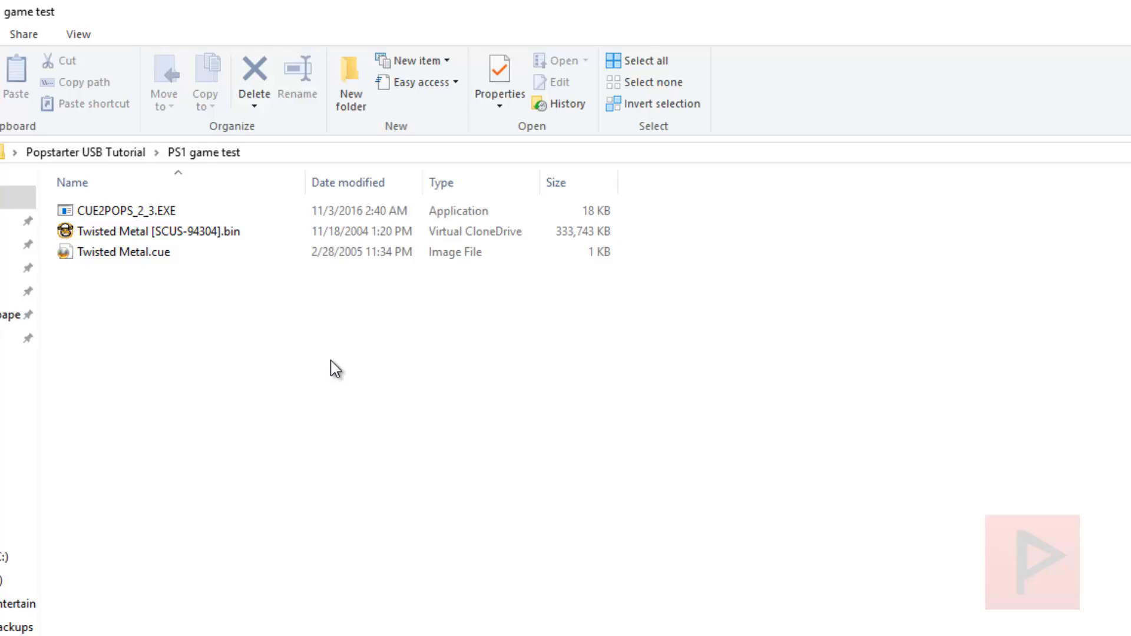
{"action": "mouse_move", "coordinate": [241, 259]}
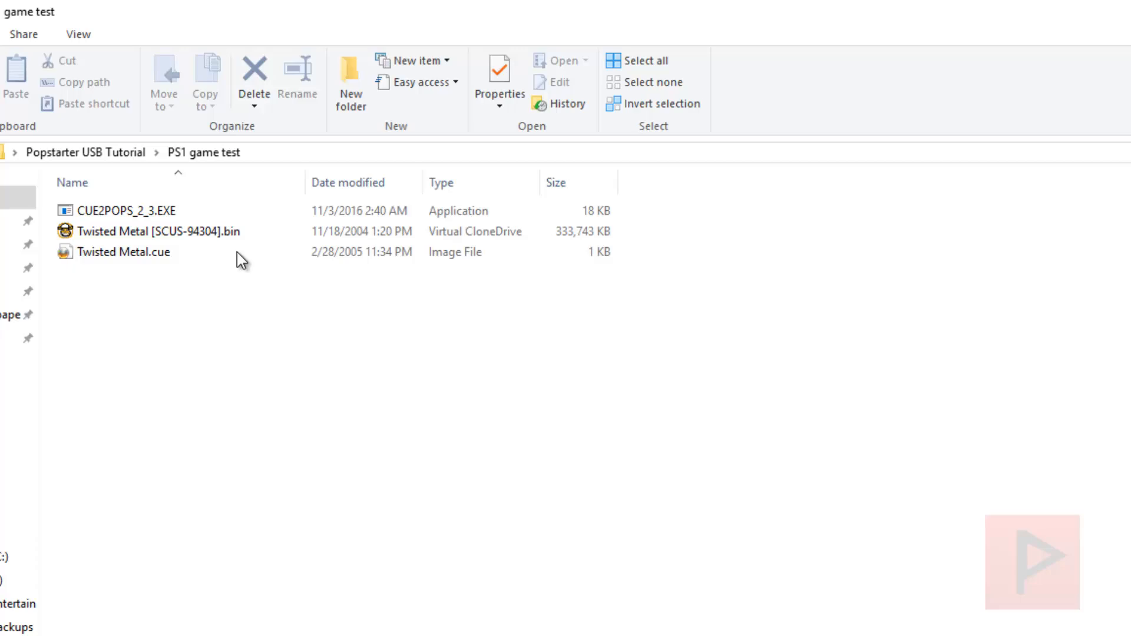
{"action": "left_click", "coordinate": [124, 253]}
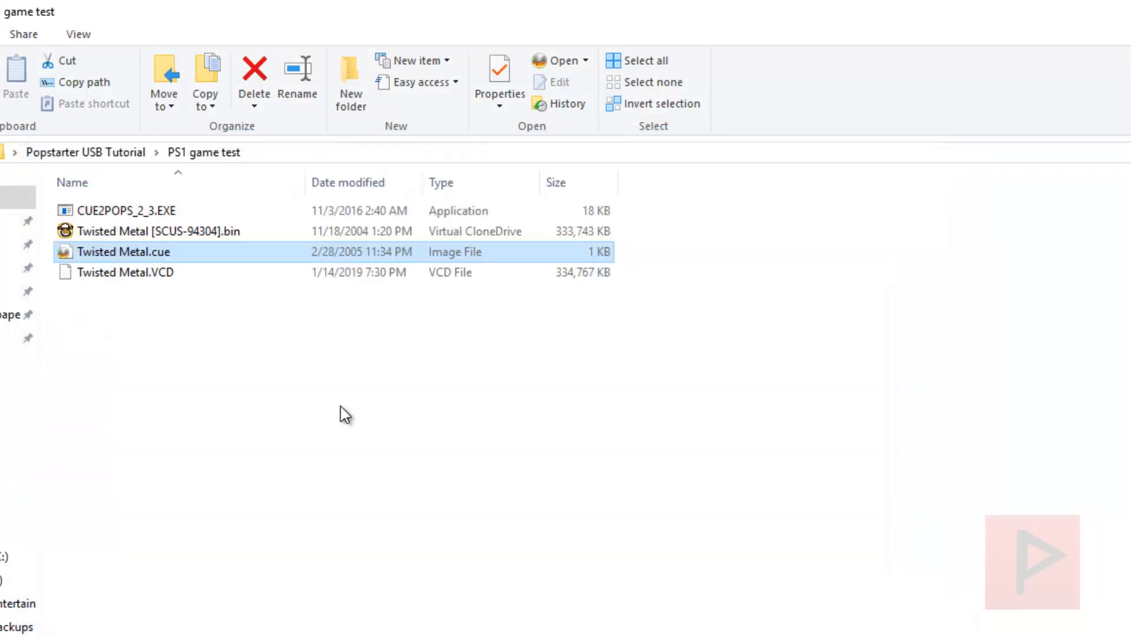
{"action": "left_click", "coordinate": [123, 272]}
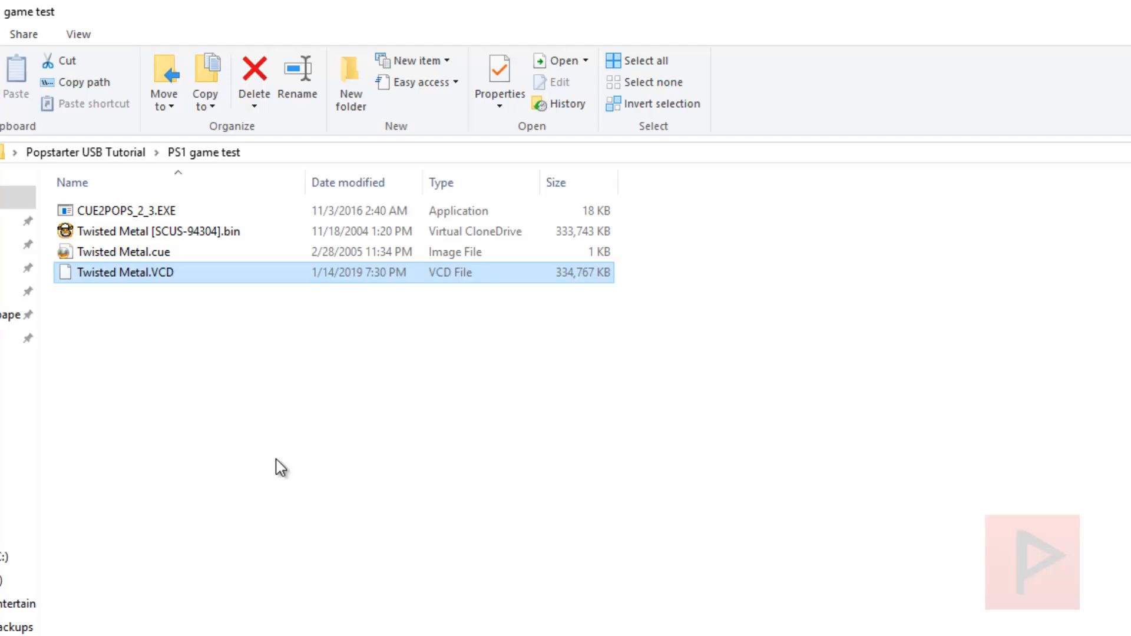
{"action": "mouse_move", "coordinate": [189, 281]}
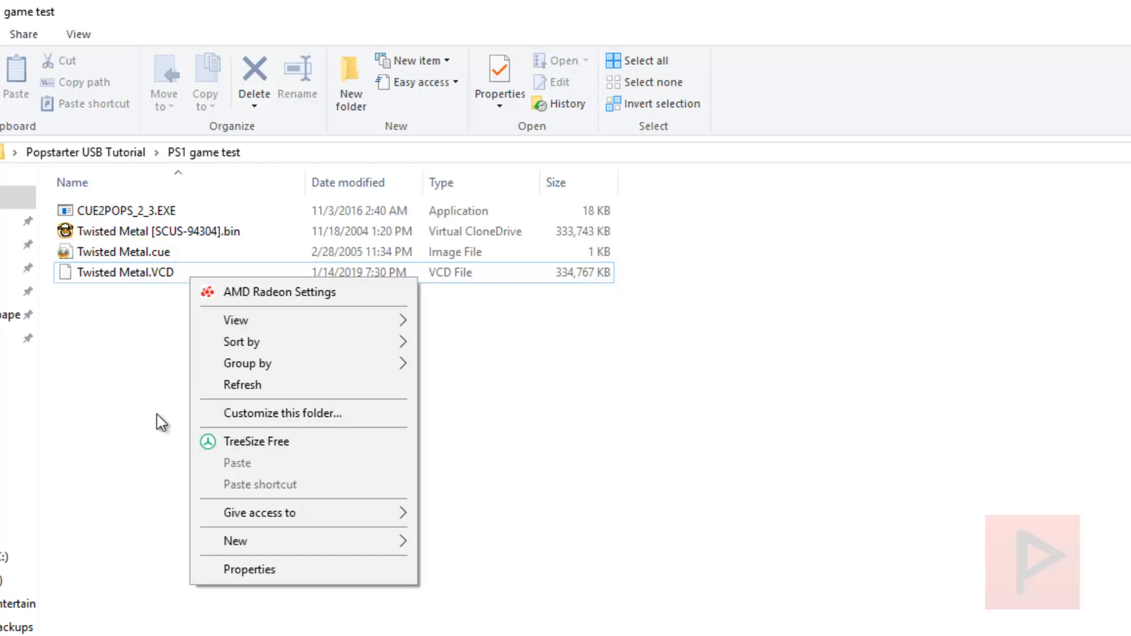
{"action": "right_click", "coordinate": [123, 272]}
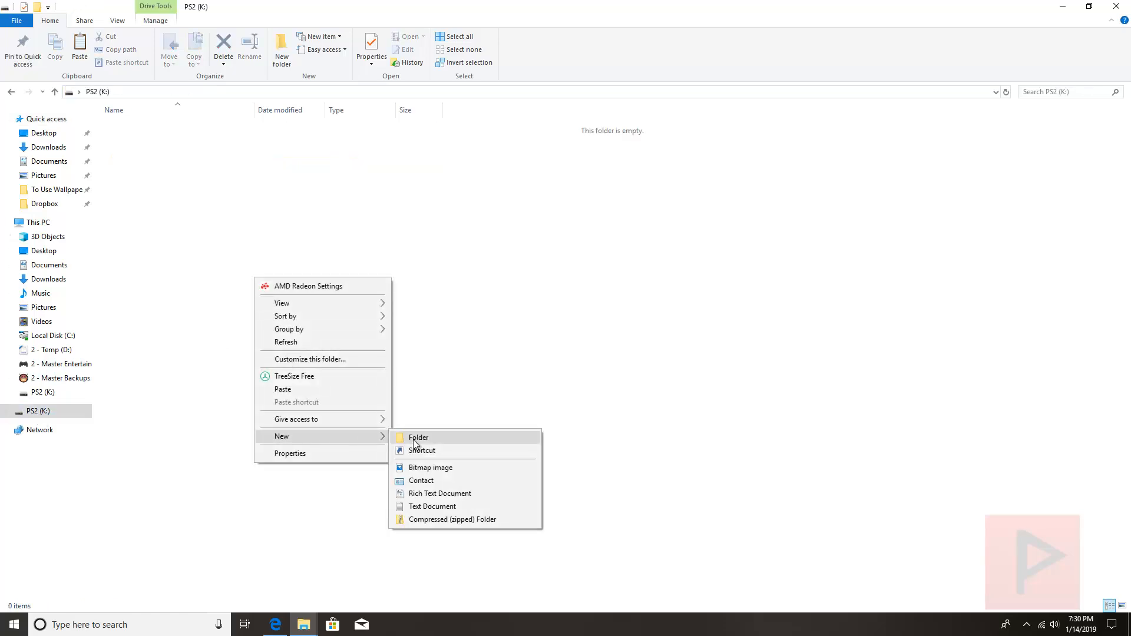
- Create a POPS folder on PS2 (K:) and leave it open empty
{"action": "left_click", "coordinate": [418, 437]}
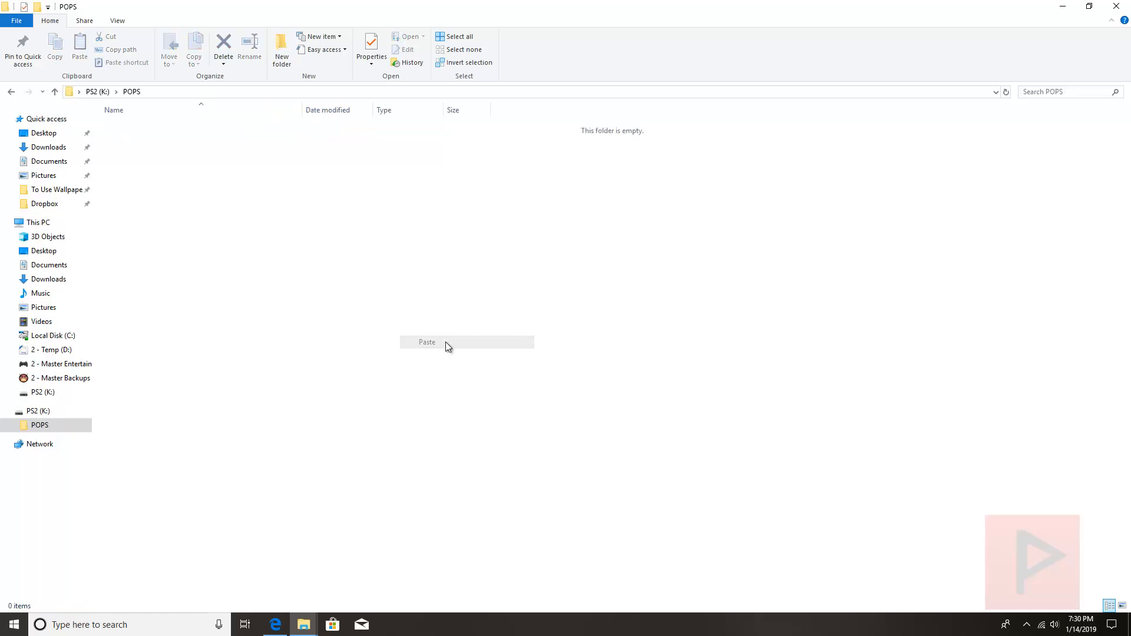
{"action": "left_click", "coordinate": [426, 342]}
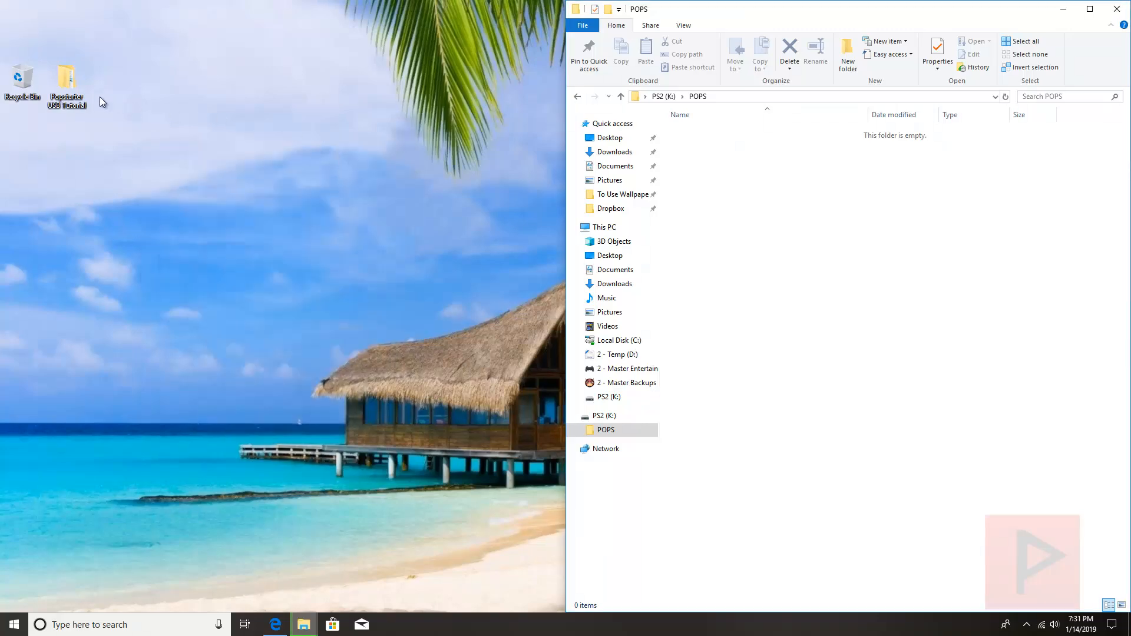
- Copy OPNPS2LD.ELF from the OPL daily build zip to the PS2 drive root
{"action": "double_click", "coordinate": [65, 79]}
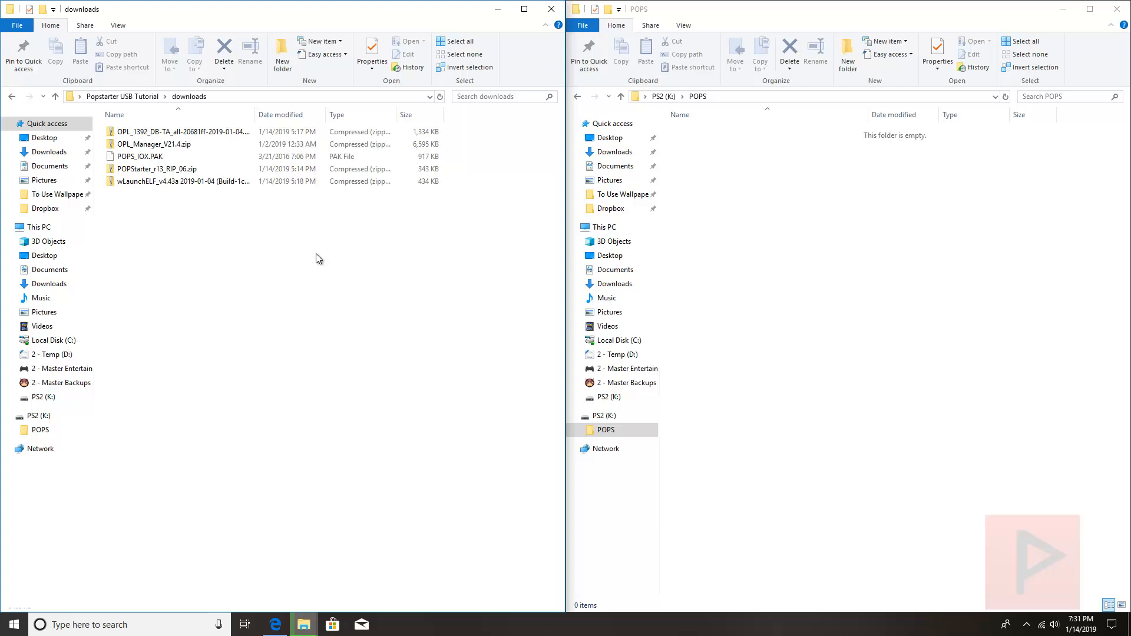
{"action": "left_click", "coordinate": [181, 131]}
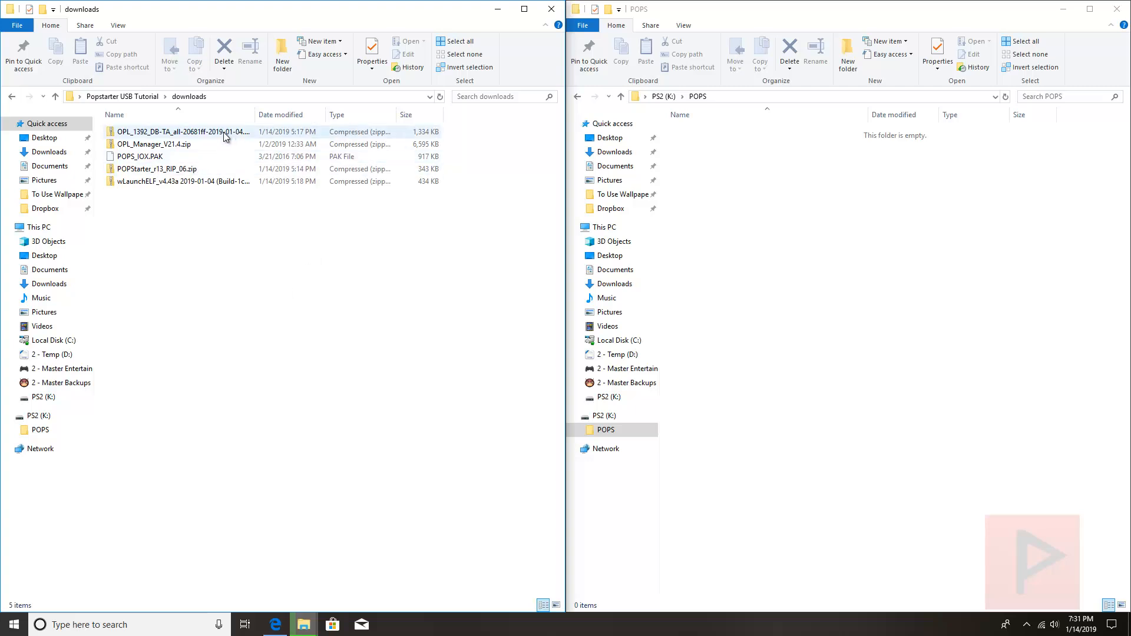
{"action": "double_click", "coordinate": [182, 131]}
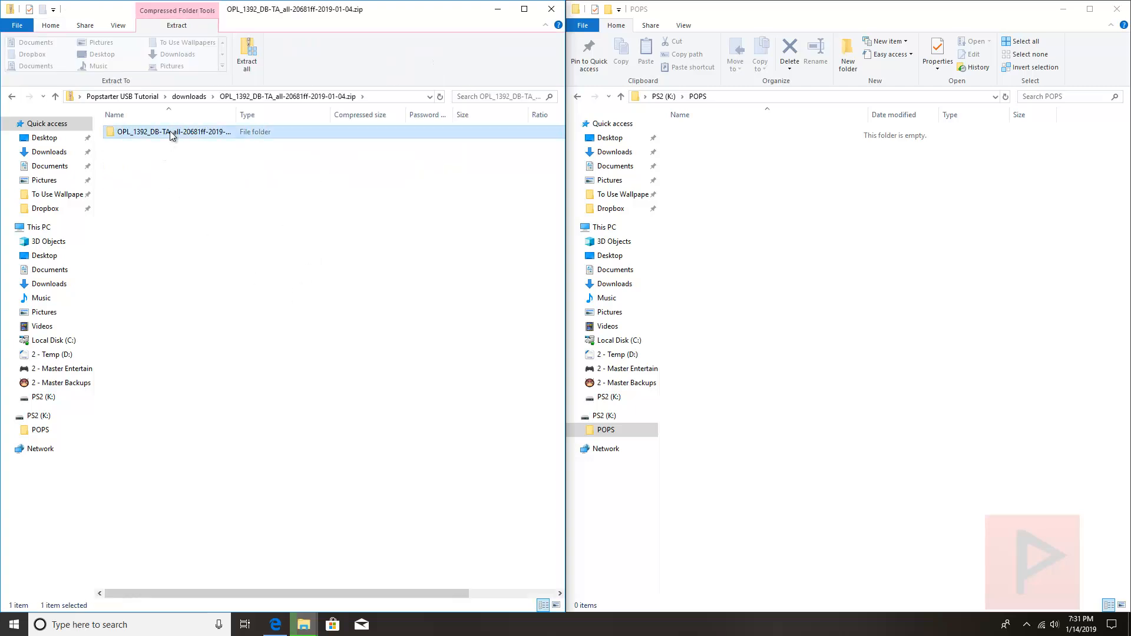
{"action": "double_click", "coordinate": [171, 131]}
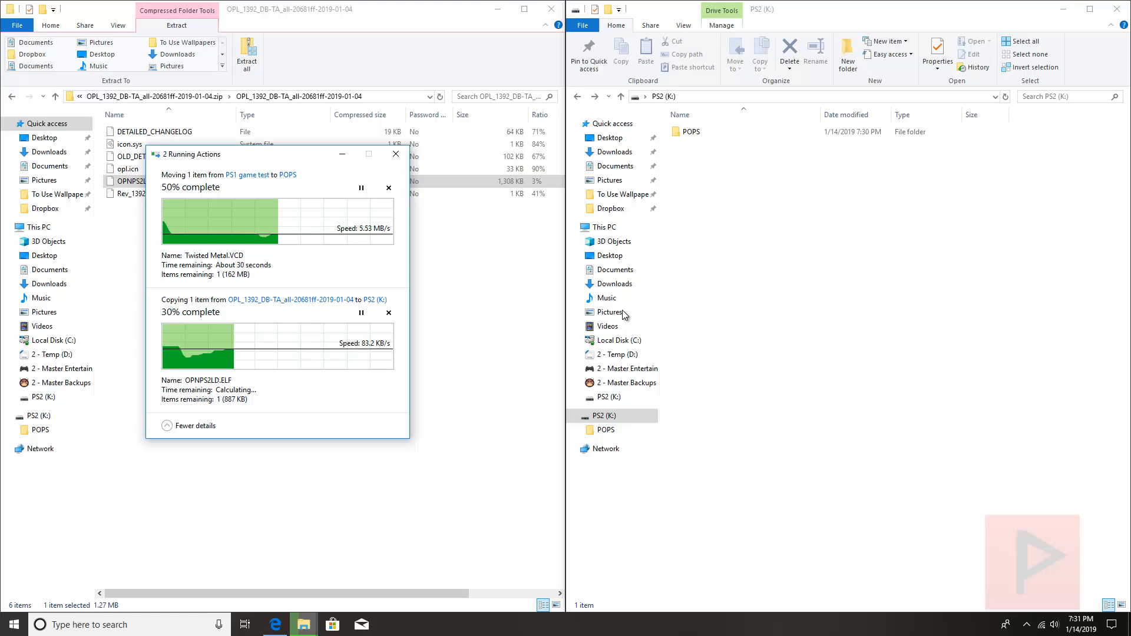
{"action": "mouse_move", "coordinate": [342, 155]}
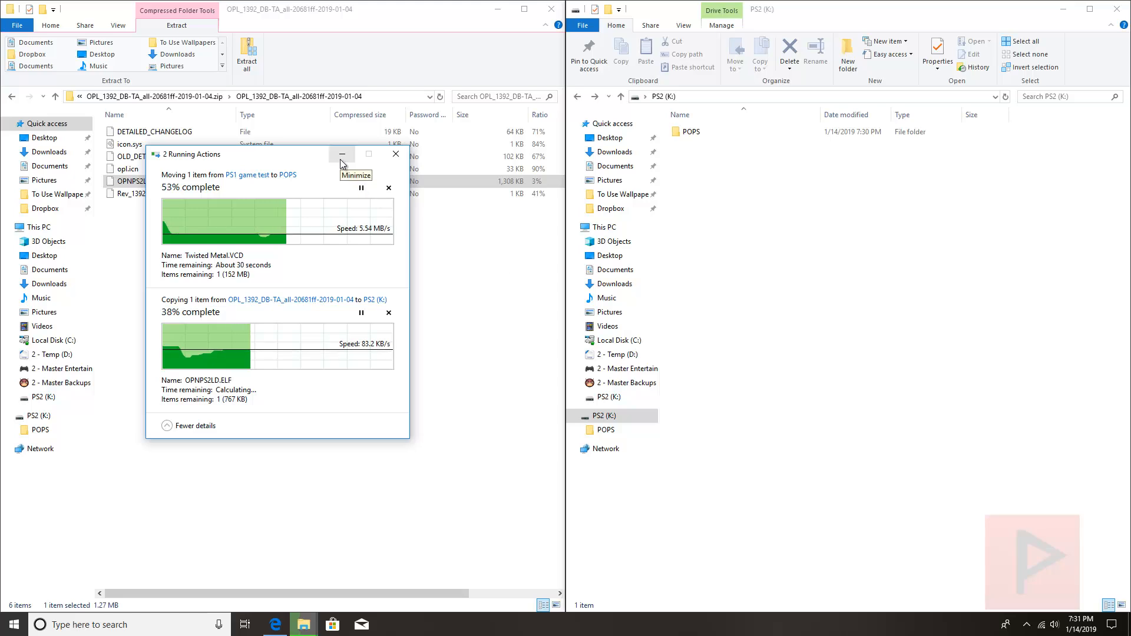
{"action": "left_click", "coordinate": [343, 155]}
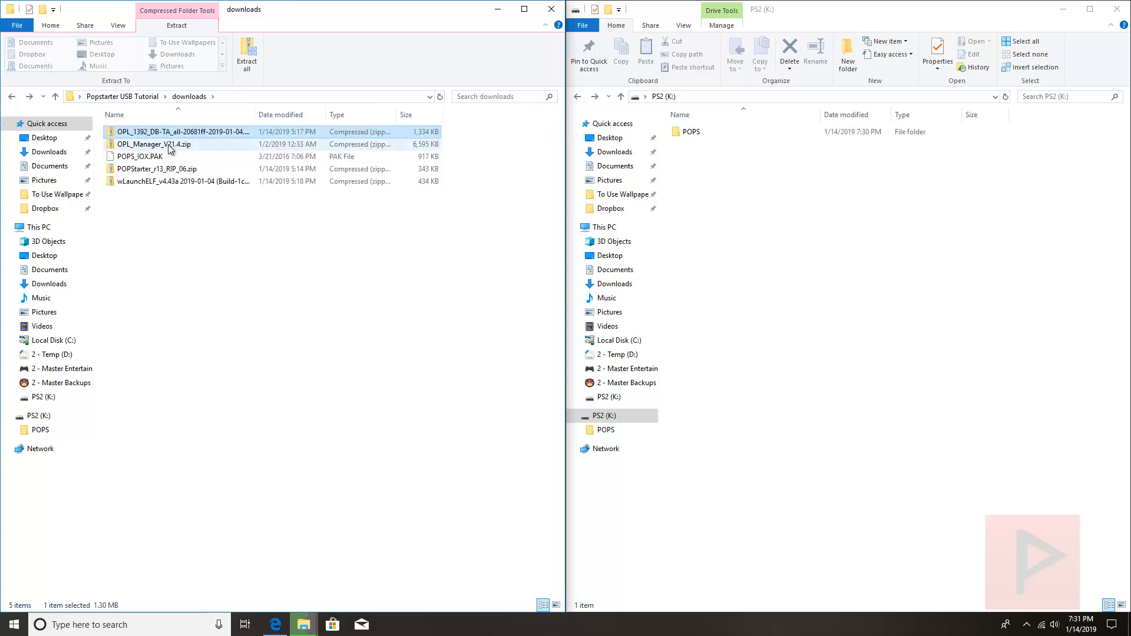
- Extract OPL_Manager_V21.4.zip with 7-Zip and copy POPS_IOX.PAK into K:\POPS
{"action": "right_click", "coordinate": [153, 143]}
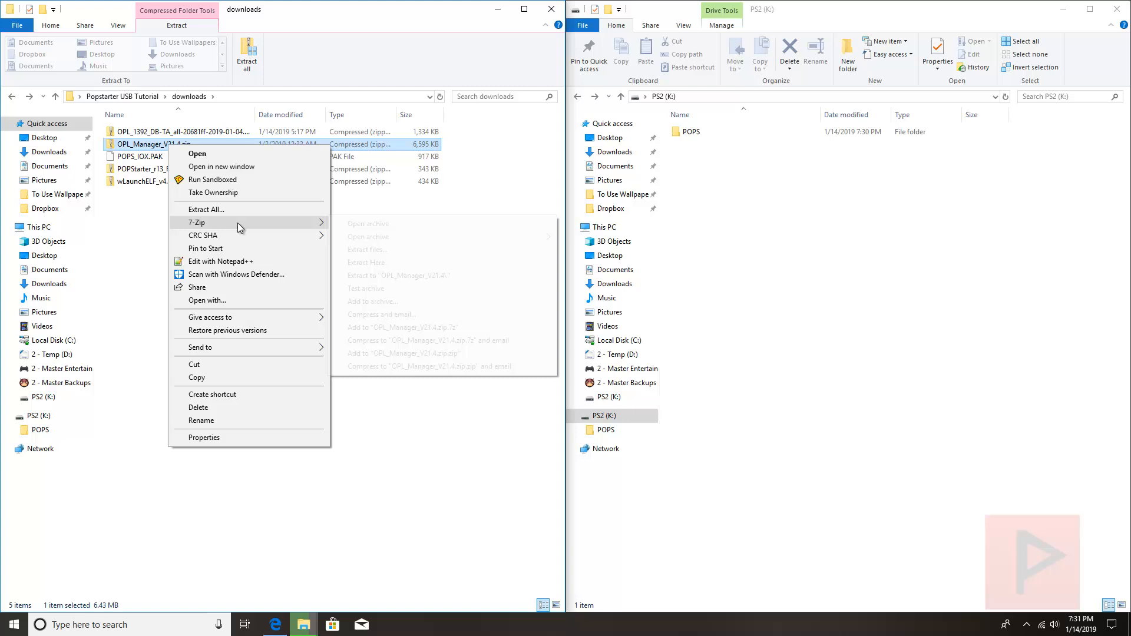
{"action": "left_click", "coordinate": [368, 274]}
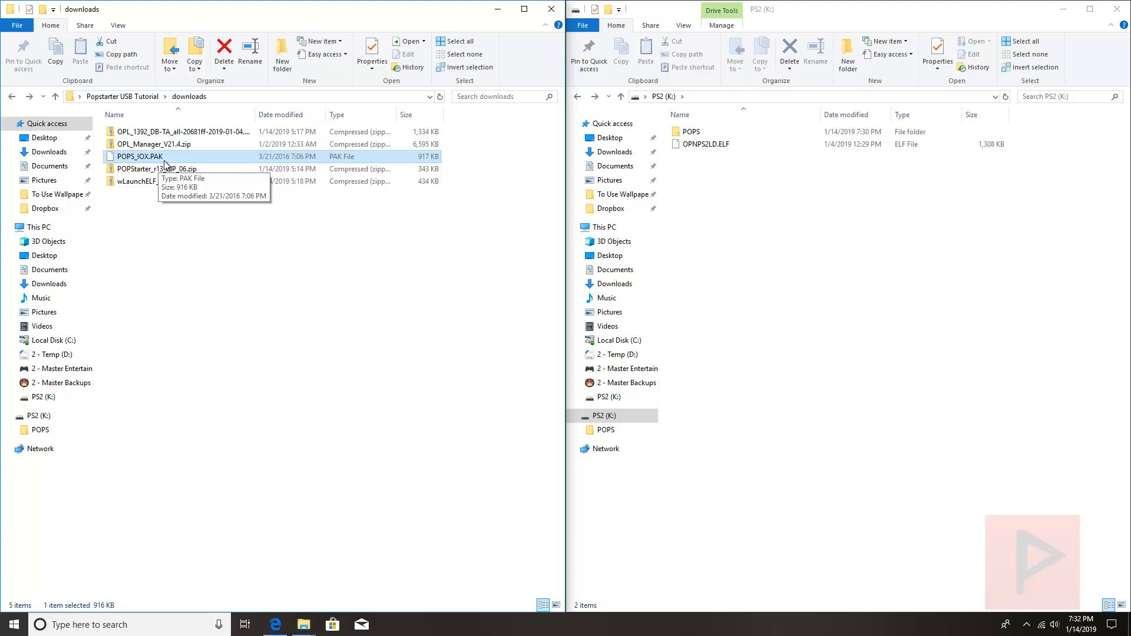
{"action": "right_click", "coordinate": [139, 156]}
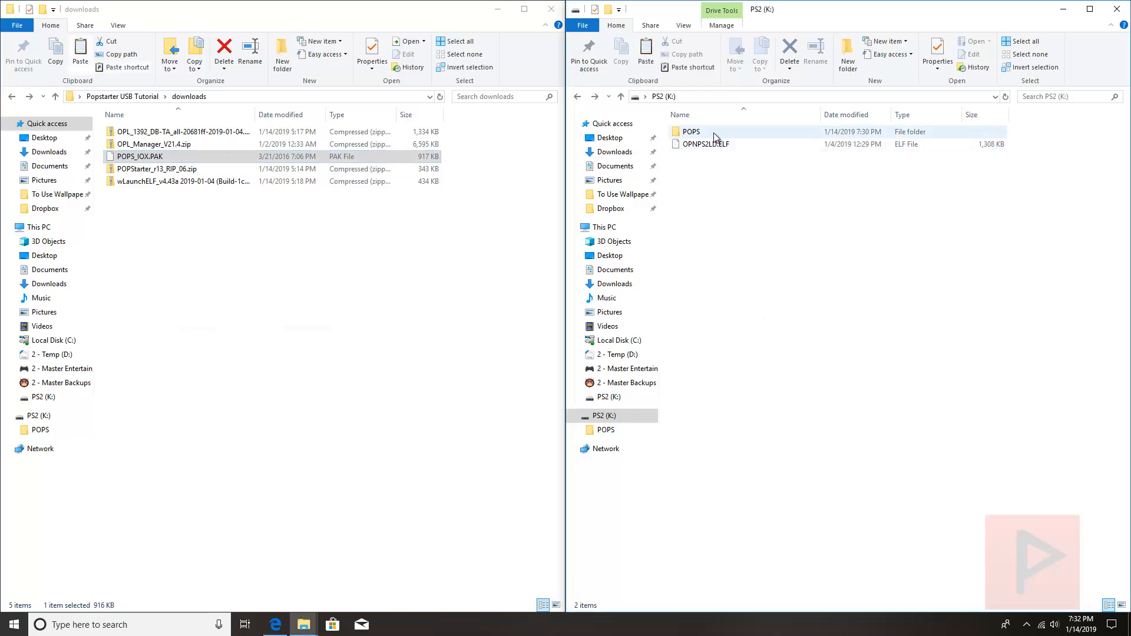
{"action": "left_click", "coordinate": [691, 131]}
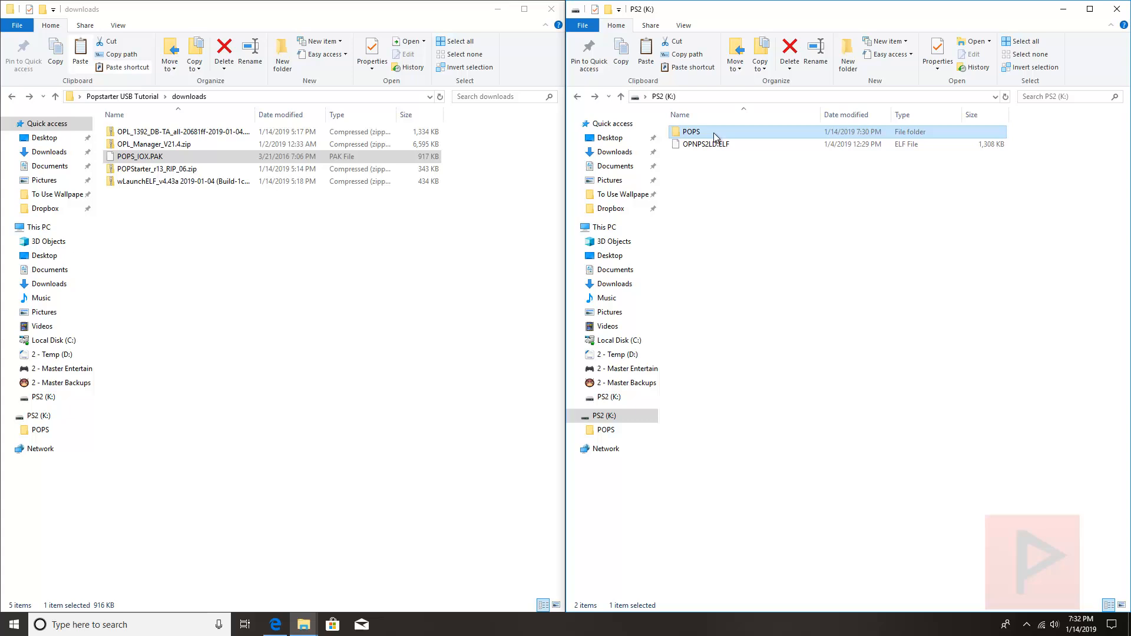
{"action": "double_click", "coordinate": [690, 130]}
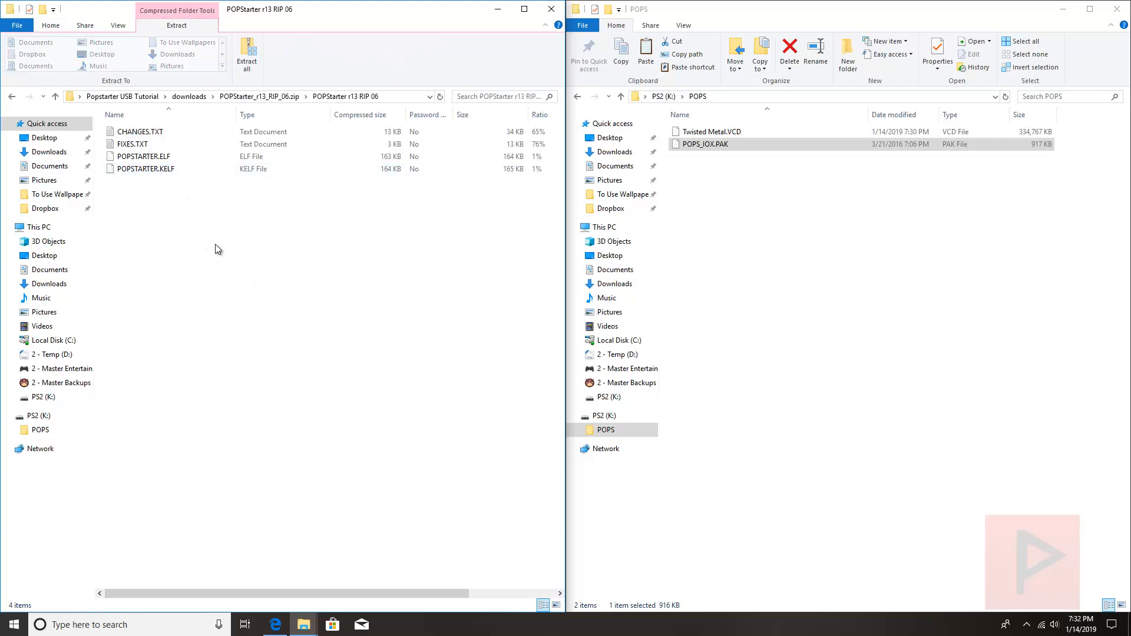
- Copy POPSTARTER.ELF from the POPStarter zip into K:\POPS
{"action": "left_click", "coordinate": [144, 155]}
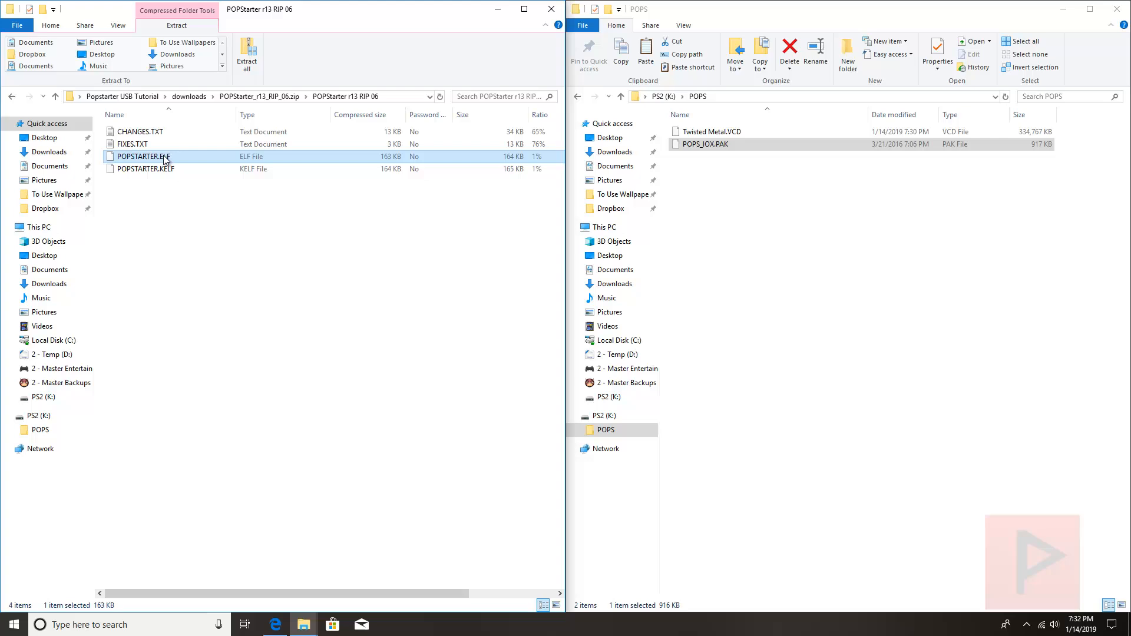
{"action": "left_click_drag", "start_coordinate": [143, 155], "coordinate": [846, 288]}
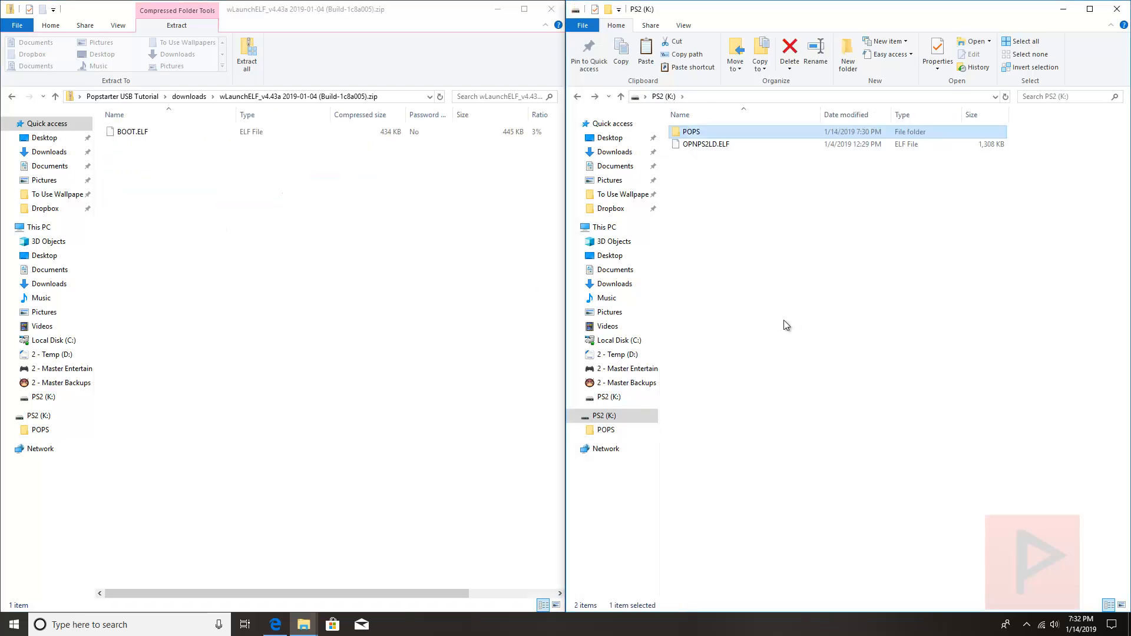
- Copy BOOT.ELF from the wLaunchELF zip to the PS2 drive root and close the archive
{"action": "left_click", "coordinate": [132, 131]}
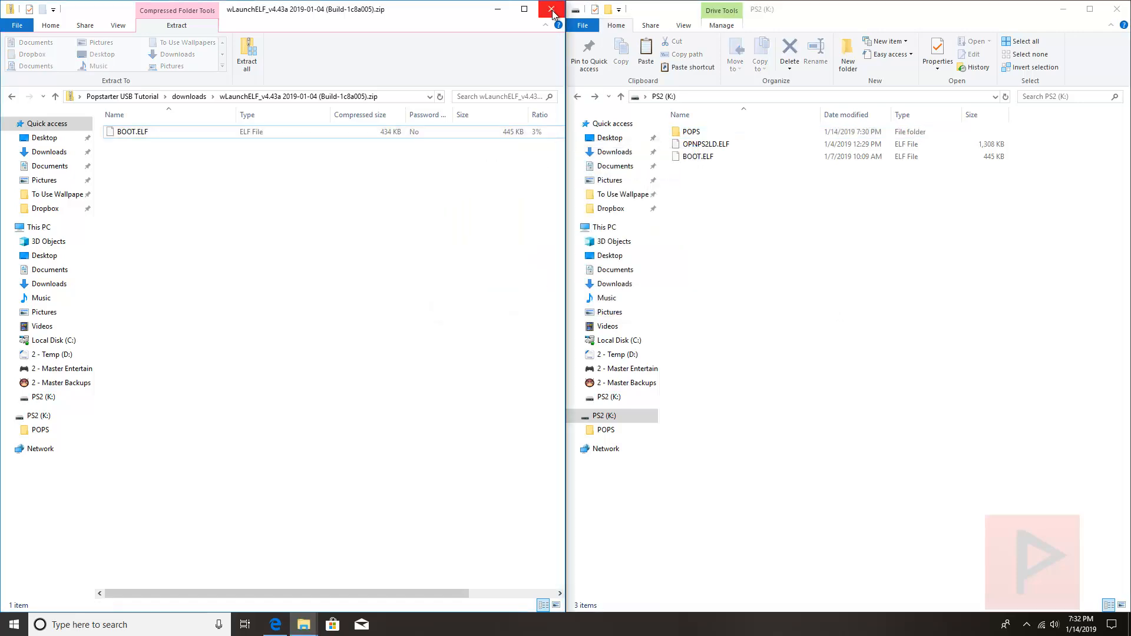
{"action": "left_click", "coordinate": [551, 9]}
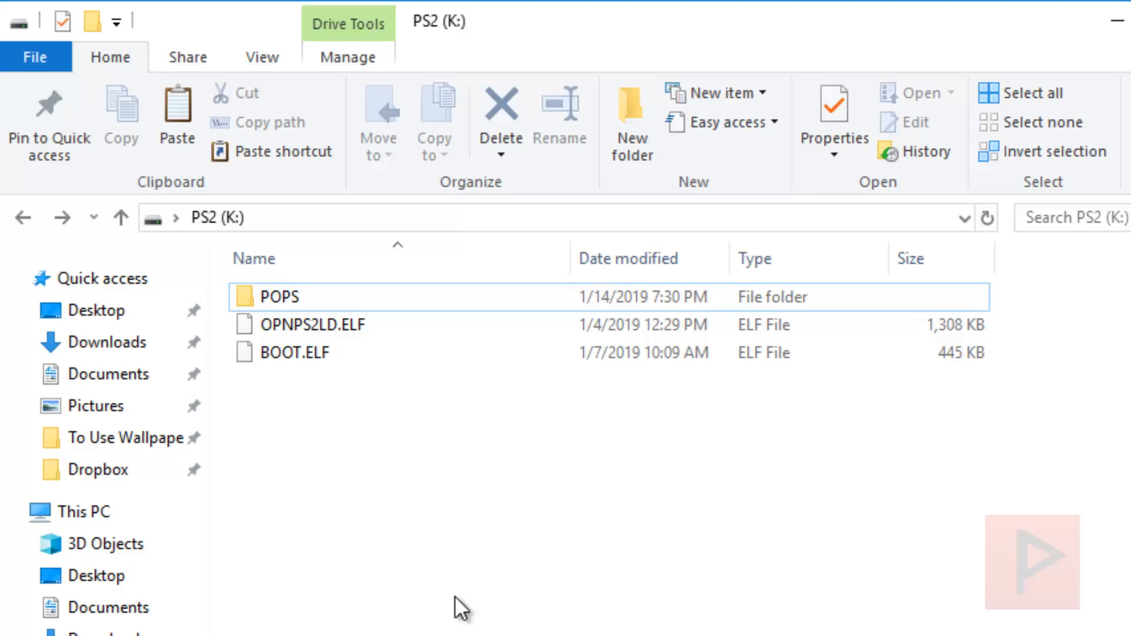
- Check POPS holds POPS_IOX.PAK, POPSTARTER.ELF and Twisted Metal.VCD, then return to K:\
{"action": "double_click", "coordinate": [278, 297]}
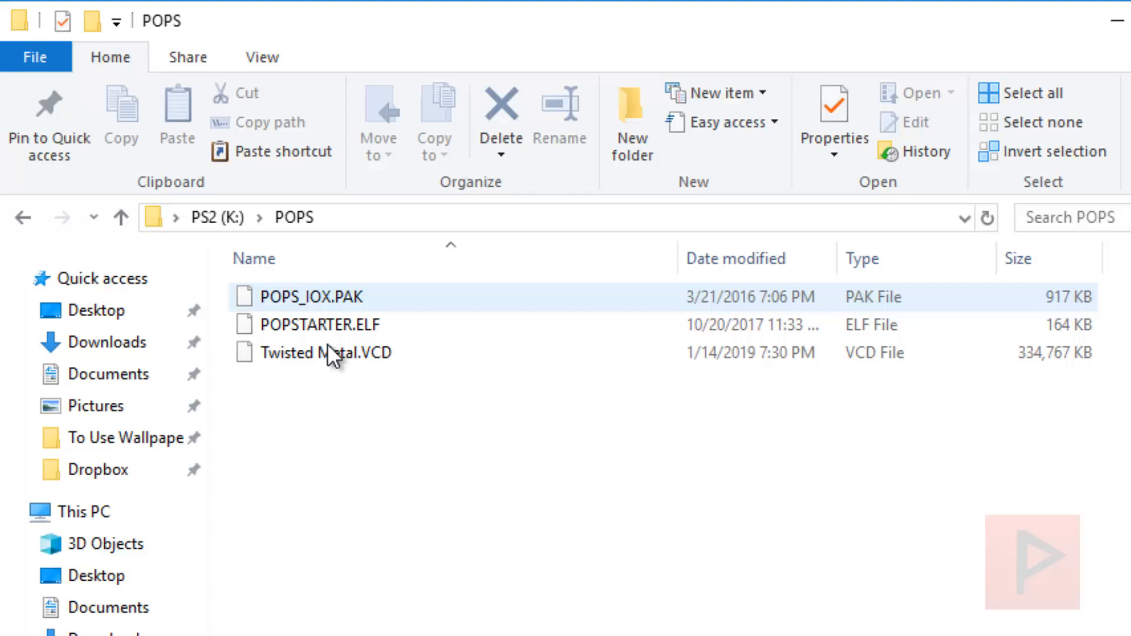
{"action": "left_click", "coordinate": [308, 297]}
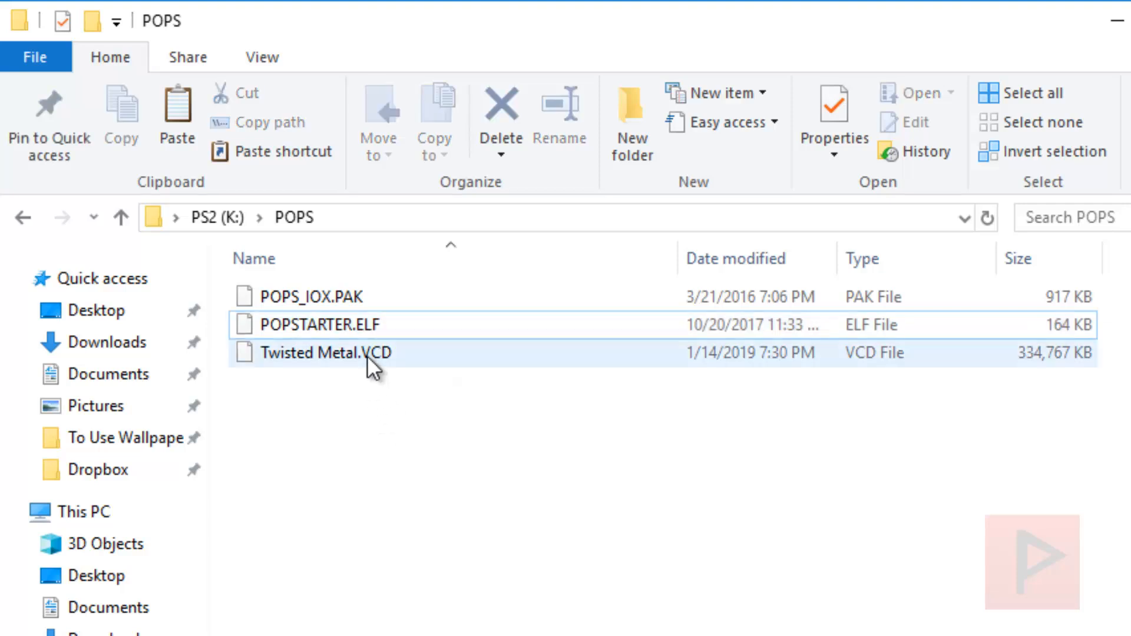
{"action": "left_click", "coordinate": [326, 352]}
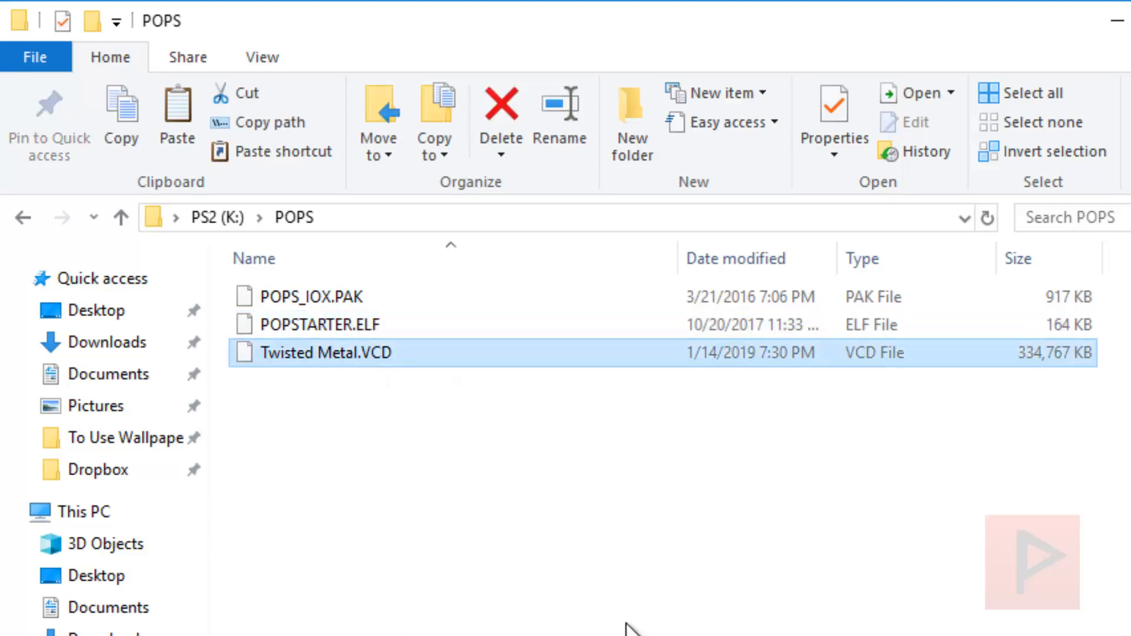
{"action": "left_click", "coordinate": [121, 217]}
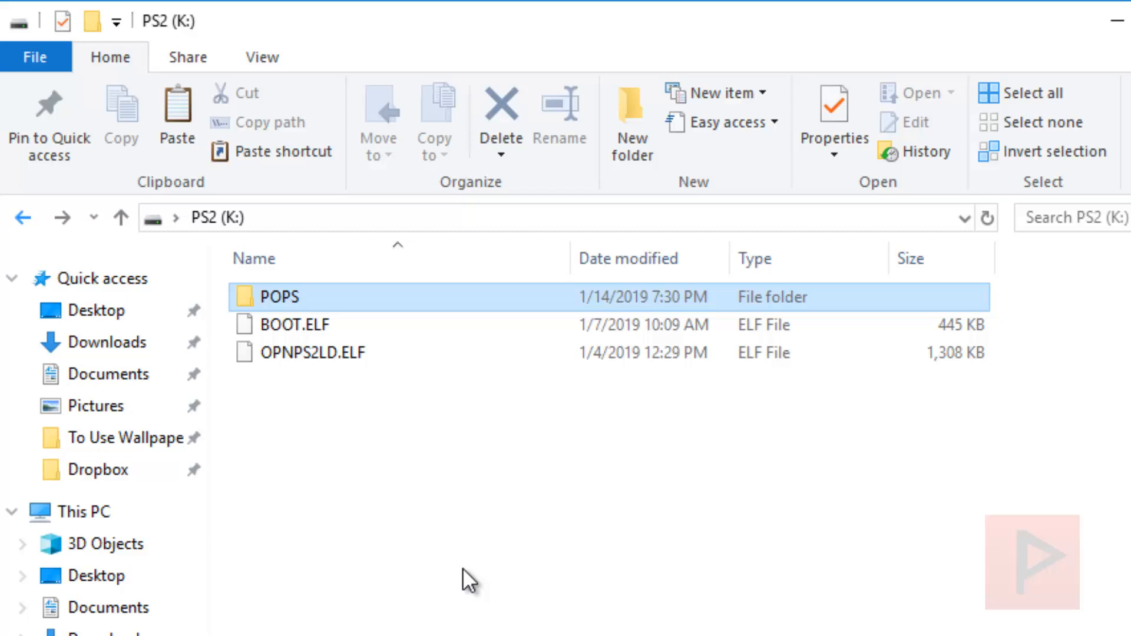
{"action": "left_click", "coordinate": [333, 353]}
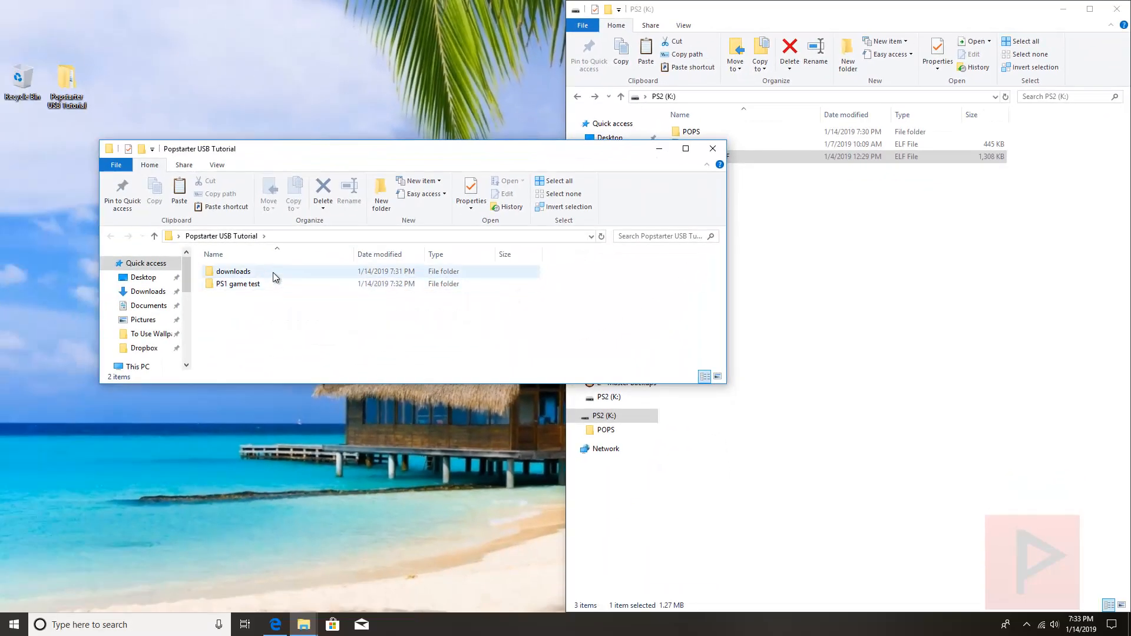
- Launch OPL_Manager.exe from the OPL_Manager_V21.4 folder inside downloads
{"action": "left_click", "coordinate": [237, 284]}
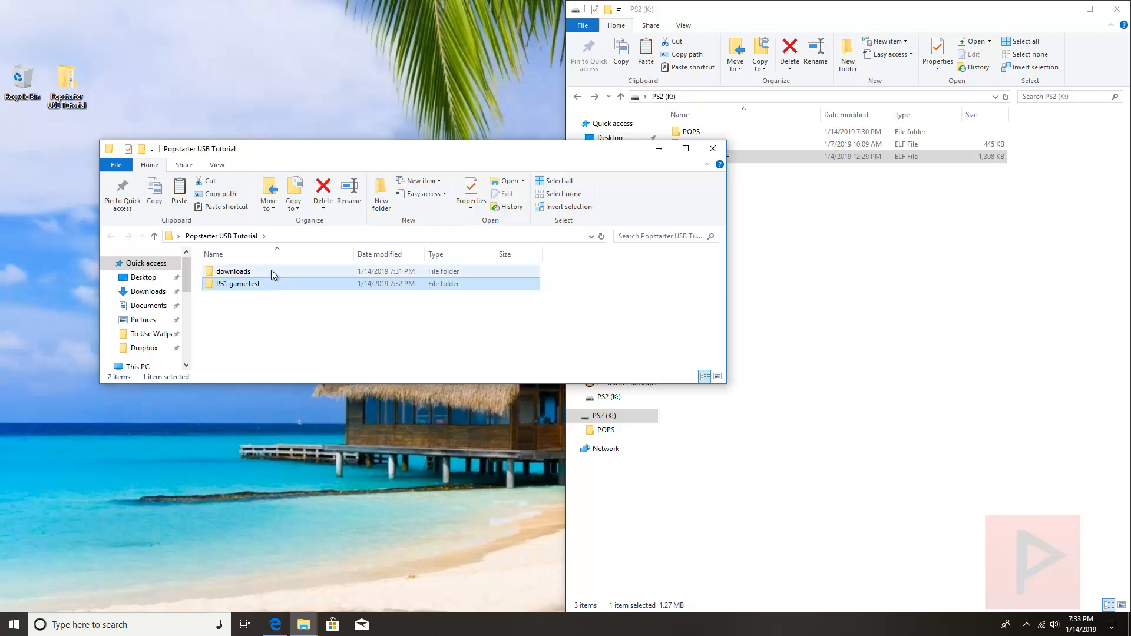
{"action": "double_click", "coordinate": [234, 271]}
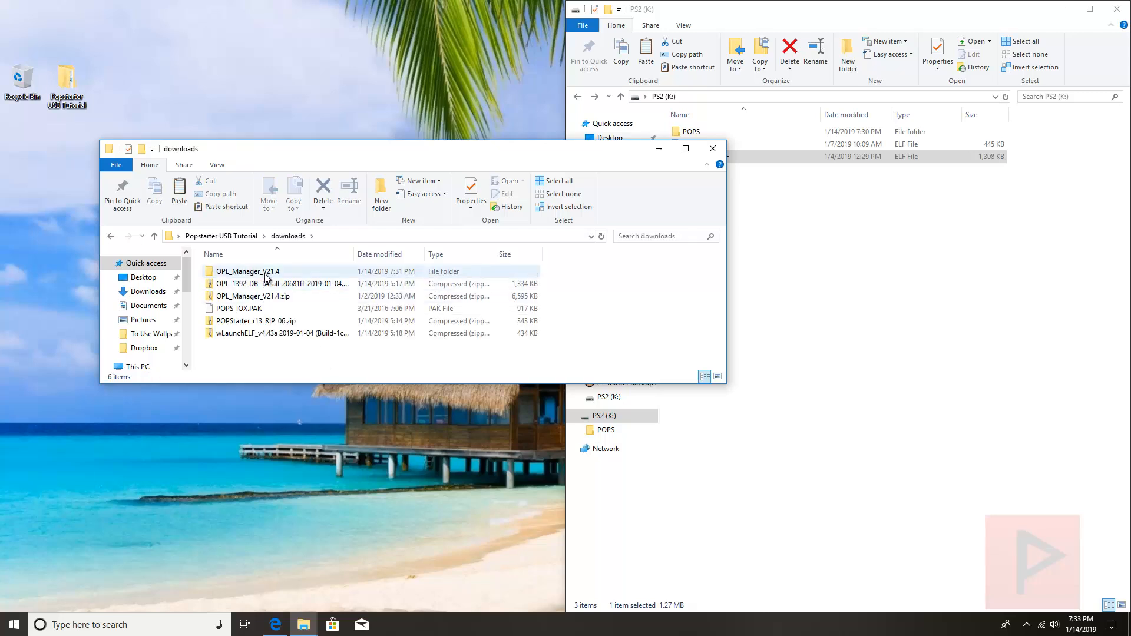
{"action": "mouse_move", "coordinate": [247, 271]}
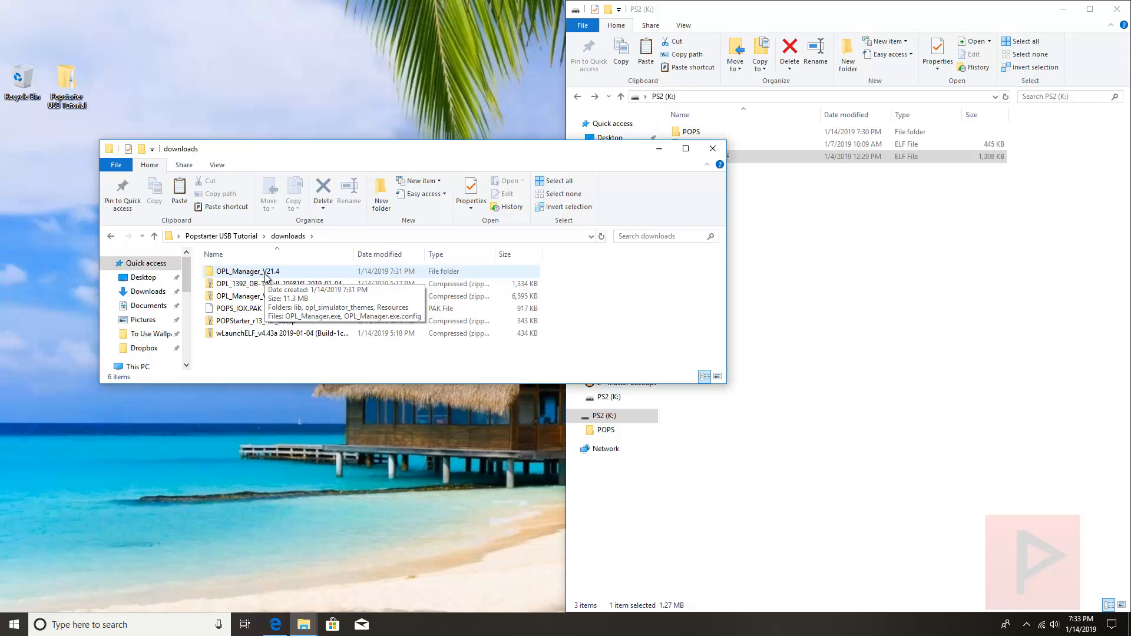
{"action": "double_click", "coordinate": [249, 271]}
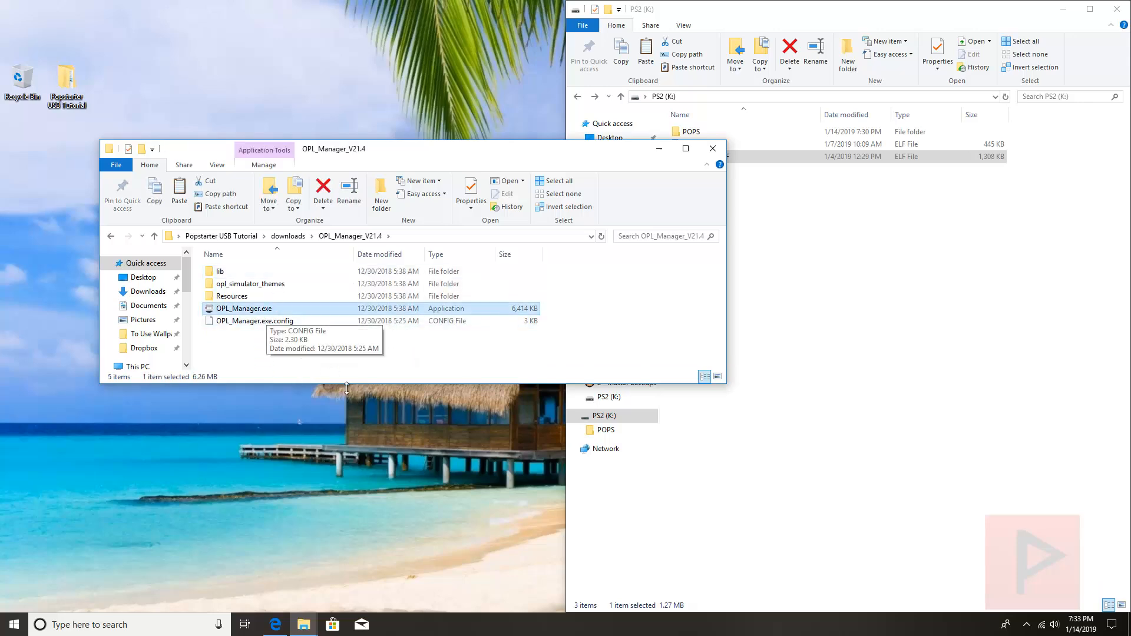
{"action": "double_click", "coordinate": [245, 308]}
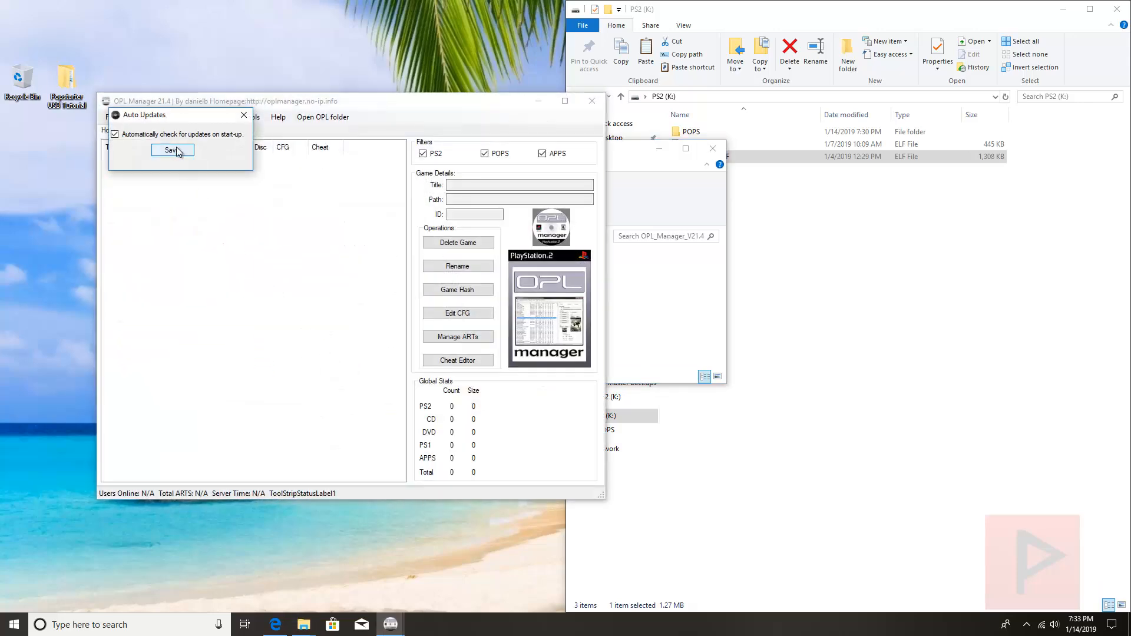
- Keep auto updates, set the PS2 (K:) drive as the OPL folder and accept the missing-folder warning
{"action": "left_click", "coordinate": [172, 150]}
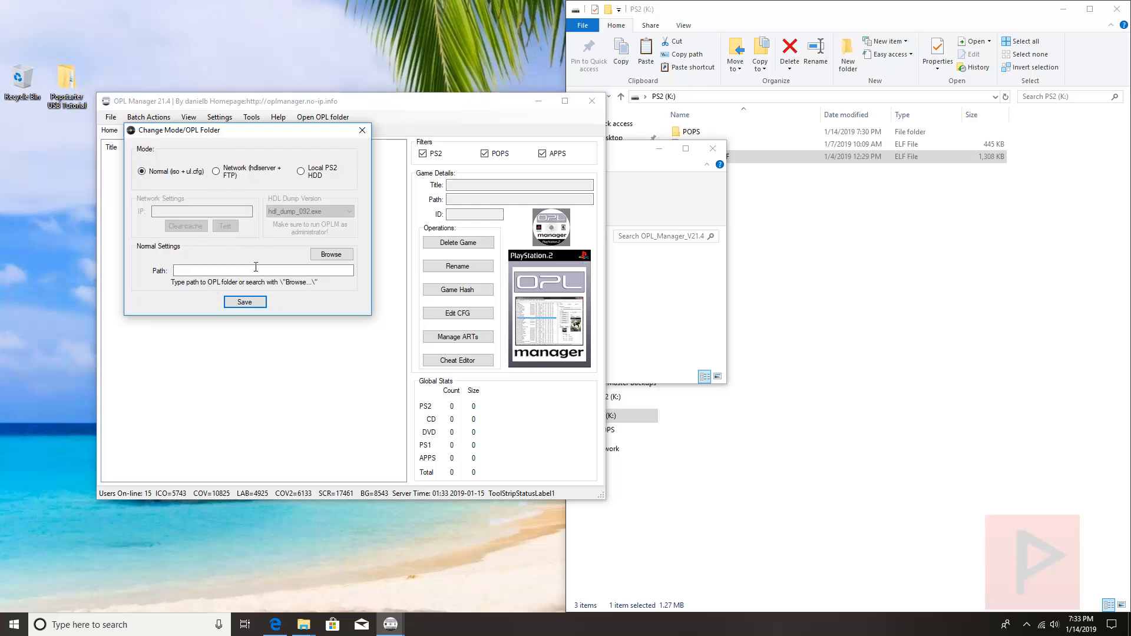
{"action": "left_click", "coordinate": [331, 254]}
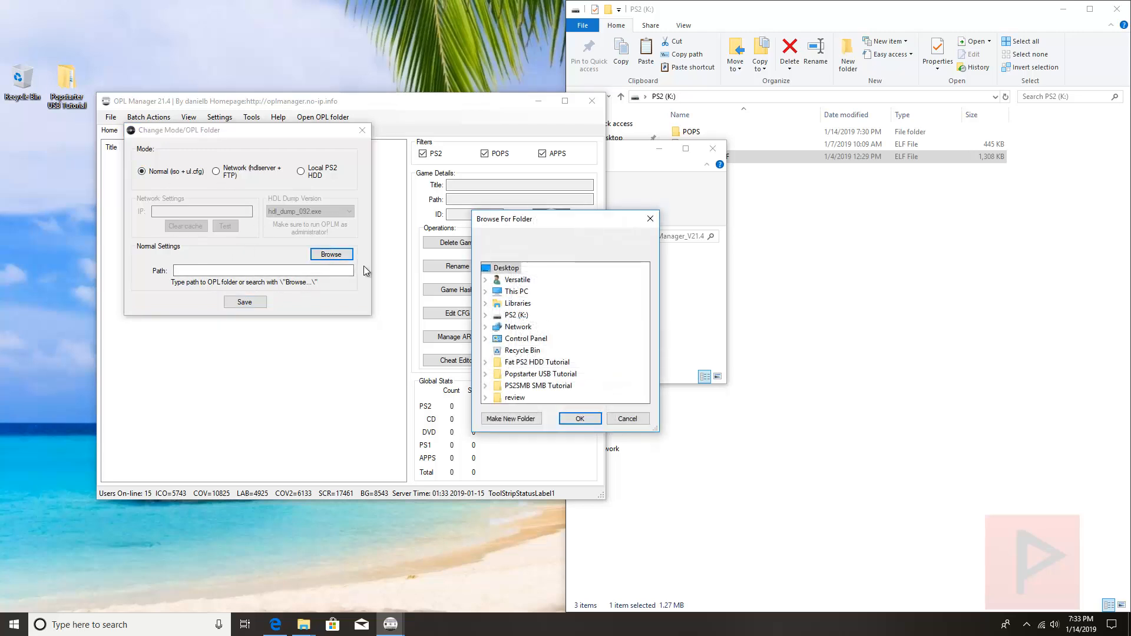
{"action": "left_click", "coordinate": [519, 314]}
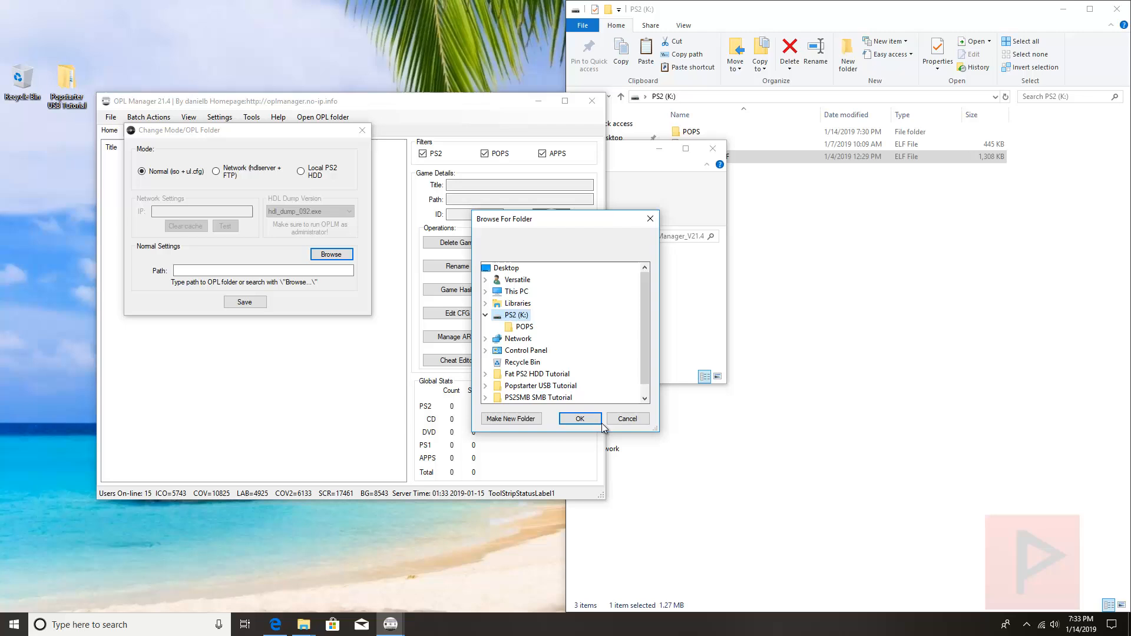
{"action": "left_click", "coordinate": [579, 419]}
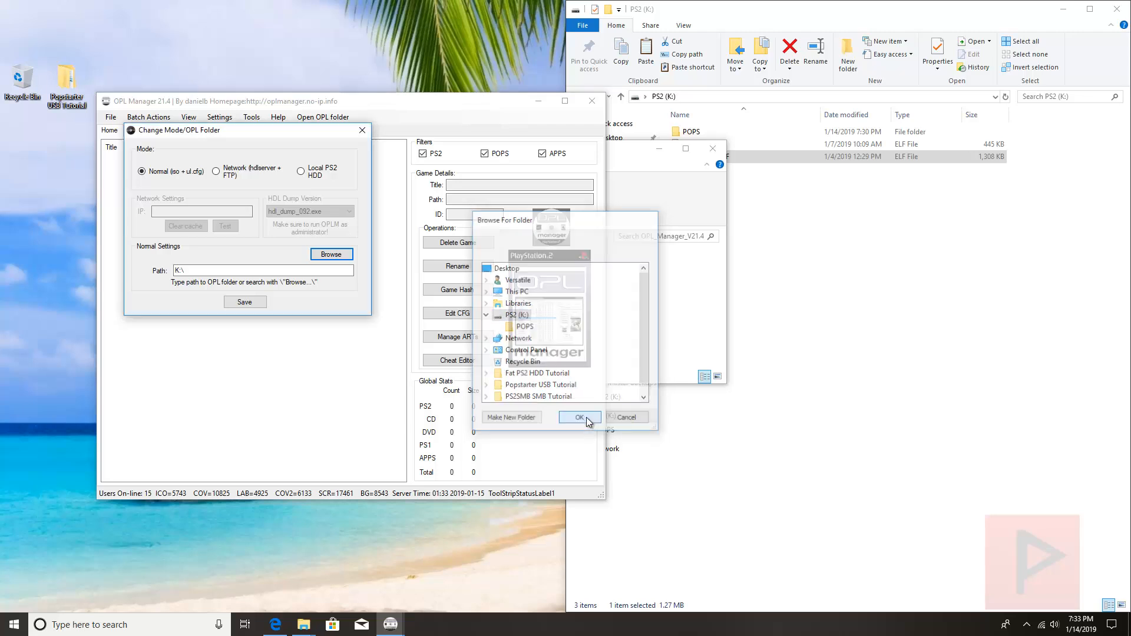
{"action": "left_click", "coordinate": [579, 417]}
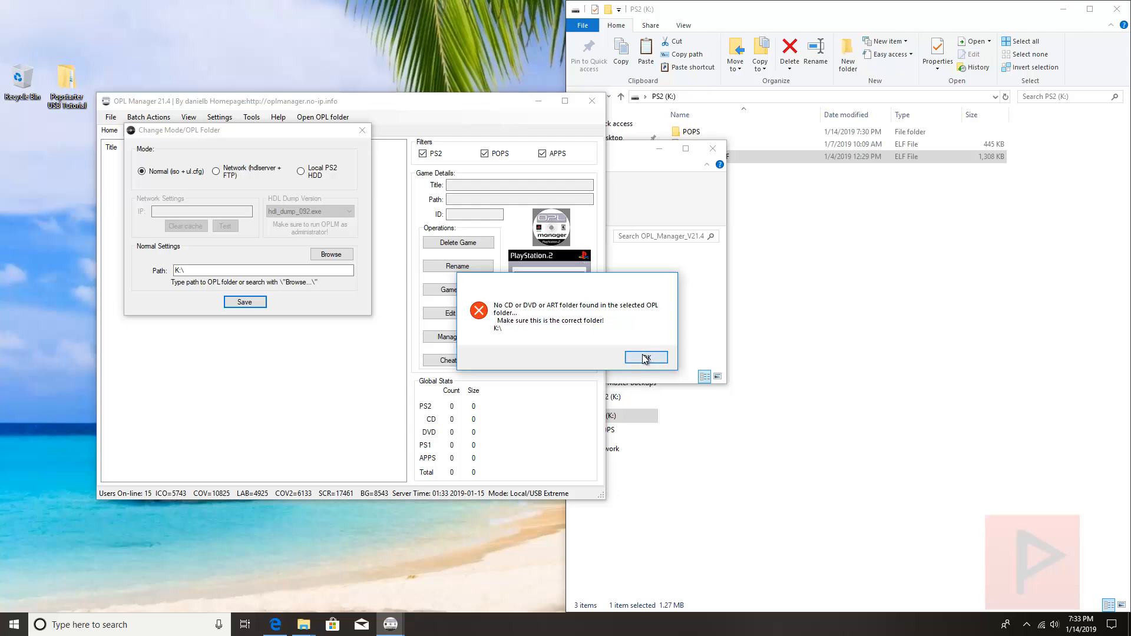
{"action": "left_click", "coordinate": [645, 358]}
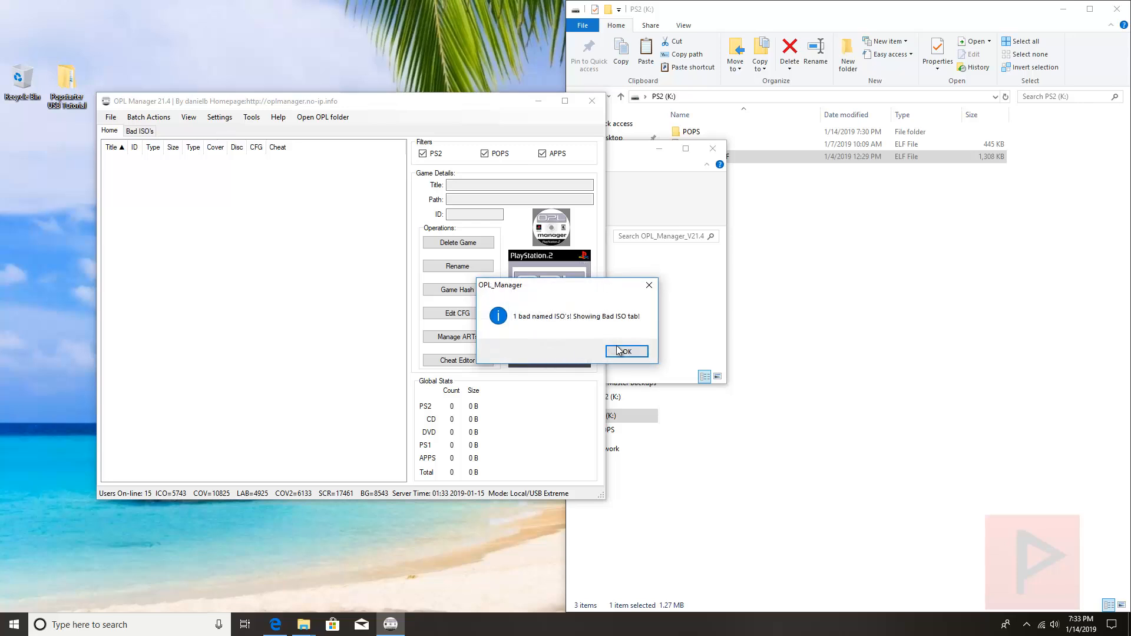
- Batch-convert VCD naming in USB mode so Twisted Metal.VCD becomes SCUS_943.04 Twisted Metal.VCD
{"action": "left_click", "coordinate": [623, 351]}
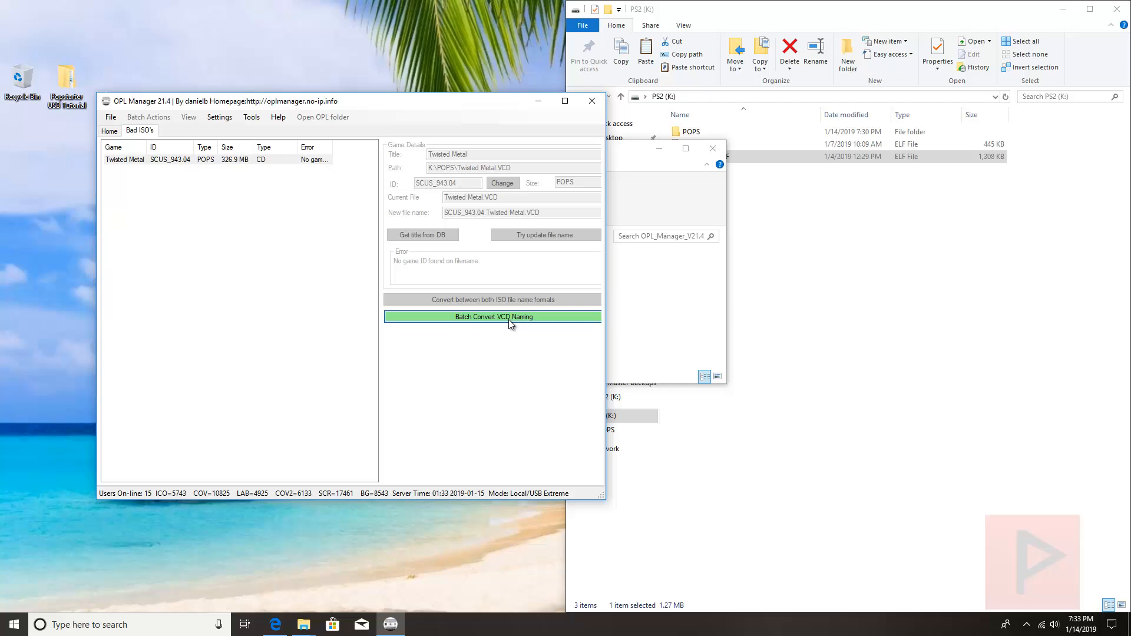
{"action": "left_click", "coordinate": [493, 317]}
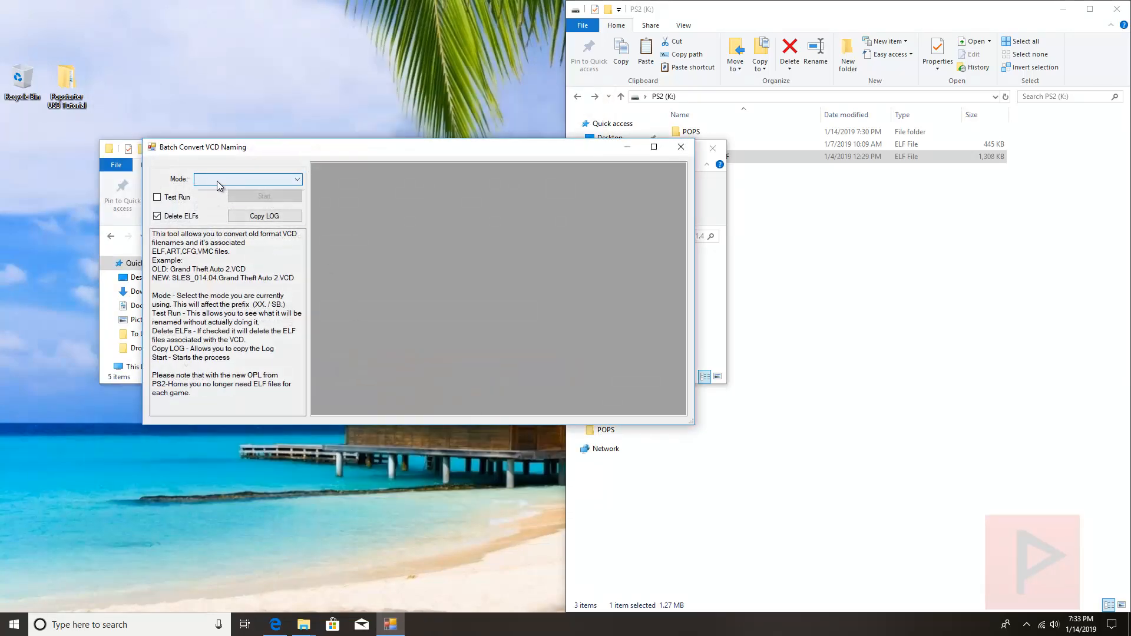
{"action": "left_click", "coordinate": [247, 179]}
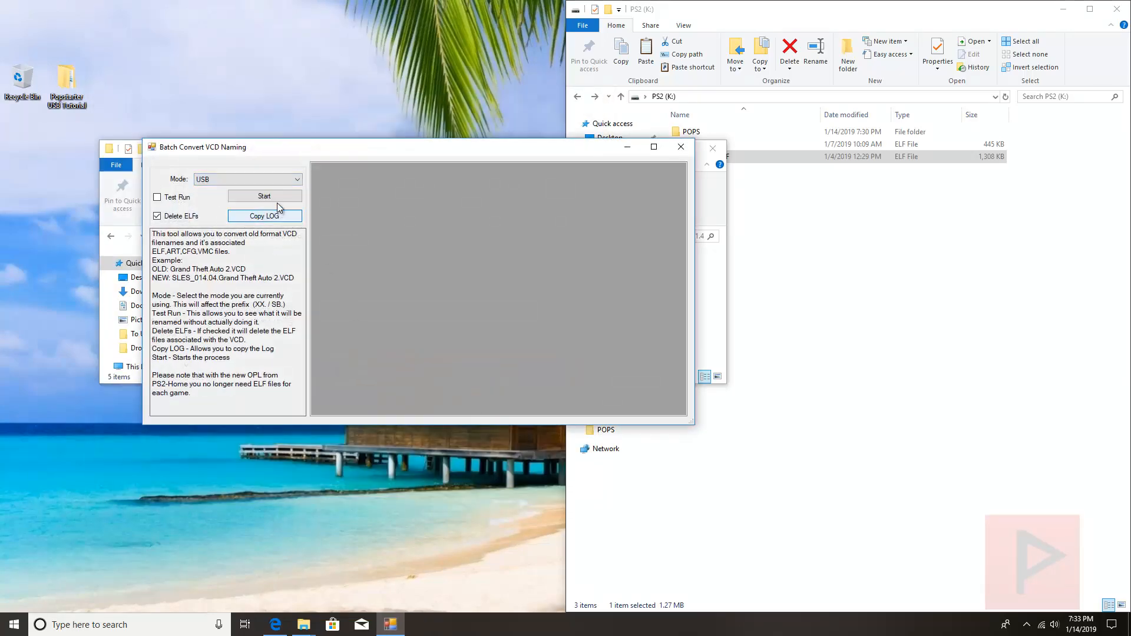
{"action": "left_click", "coordinate": [264, 196]}
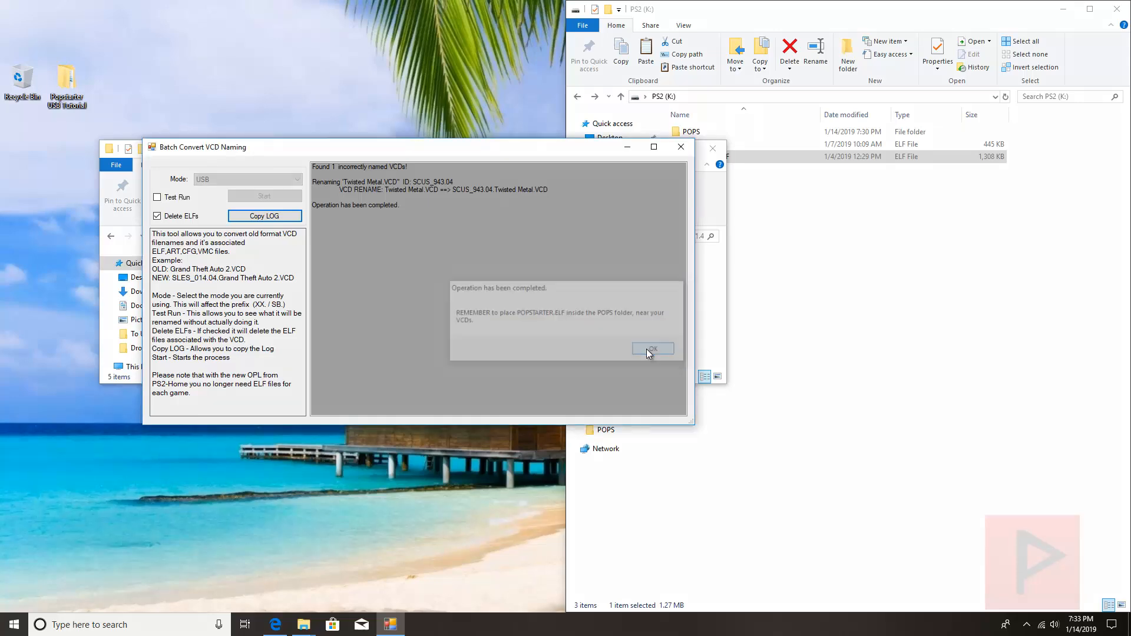
{"action": "left_click", "coordinate": [652, 349]}
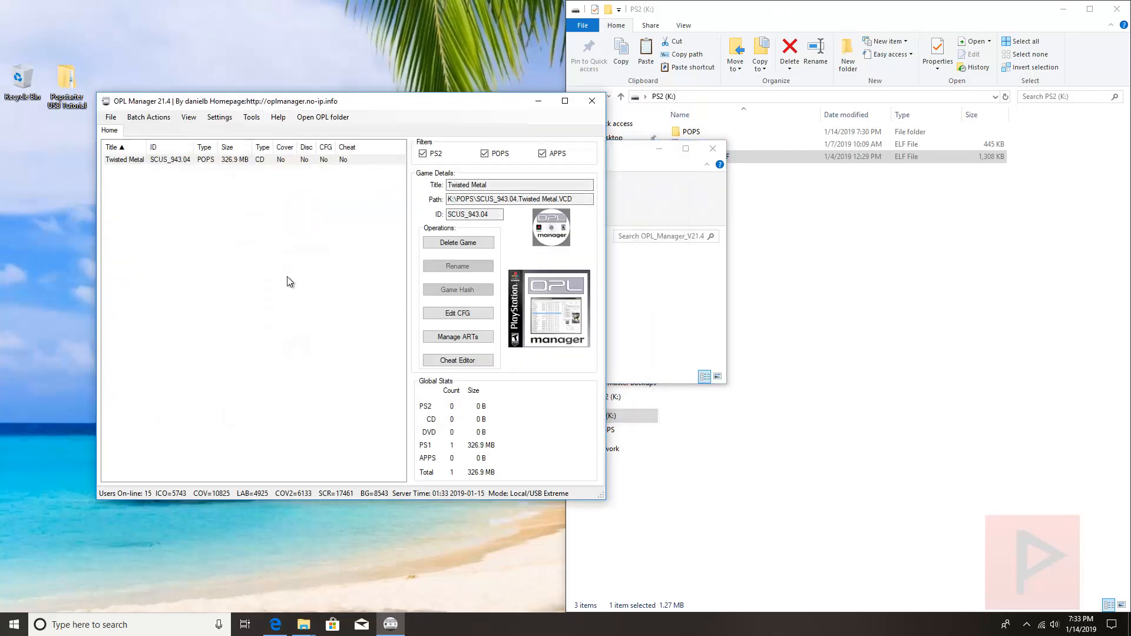
{"action": "left_click", "coordinate": [149, 117]}
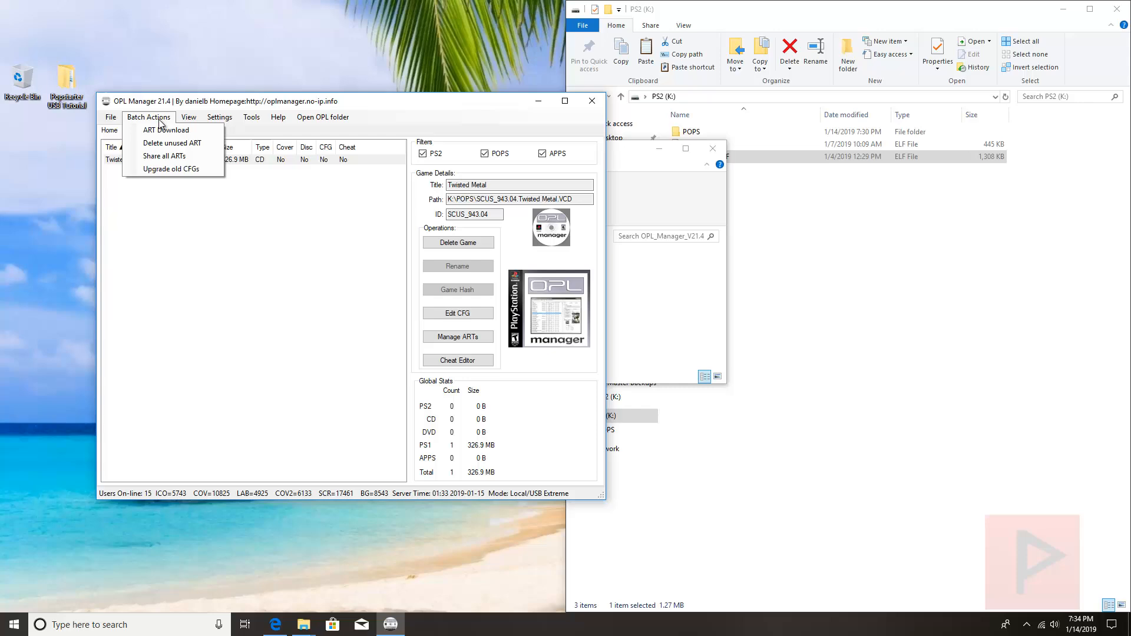
- Run ART Download with cover, disc, logo and background art selected for Twisted Metal
{"action": "left_click", "coordinate": [166, 130]}
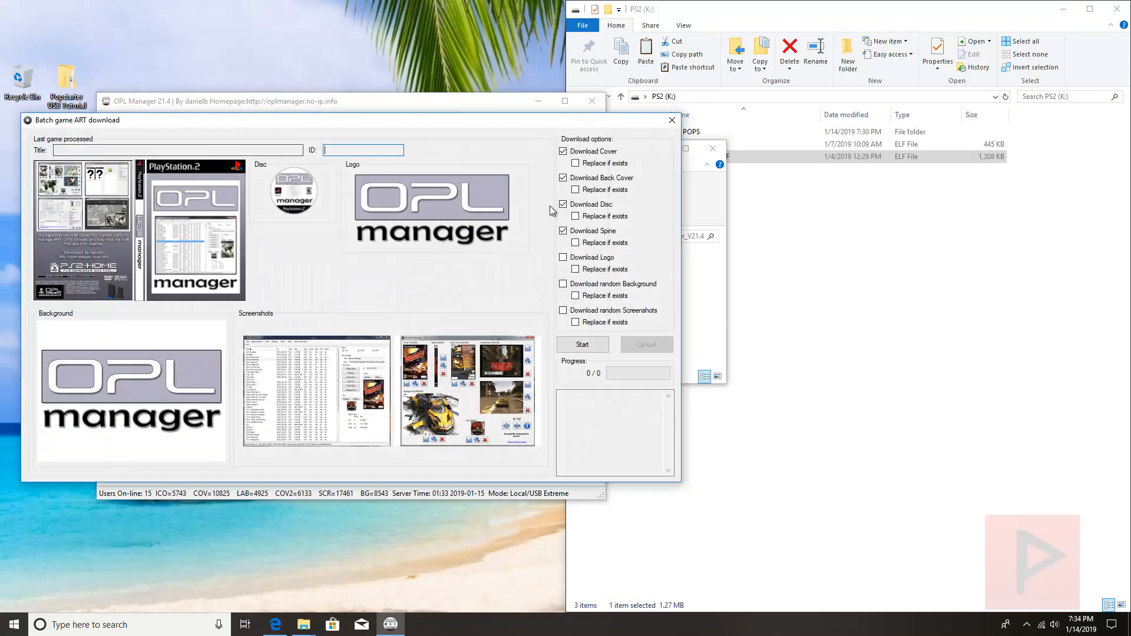
{"action": "left_click", "coordinate": [563, 284]}
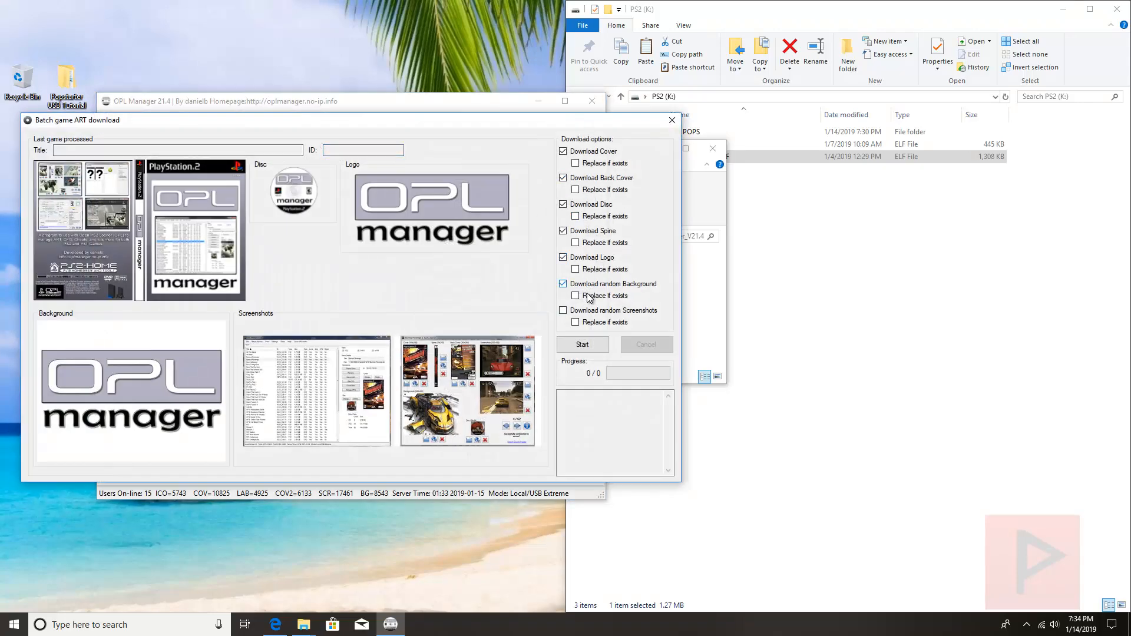
{"action": "left_click", "coordinate": [582, 344]}
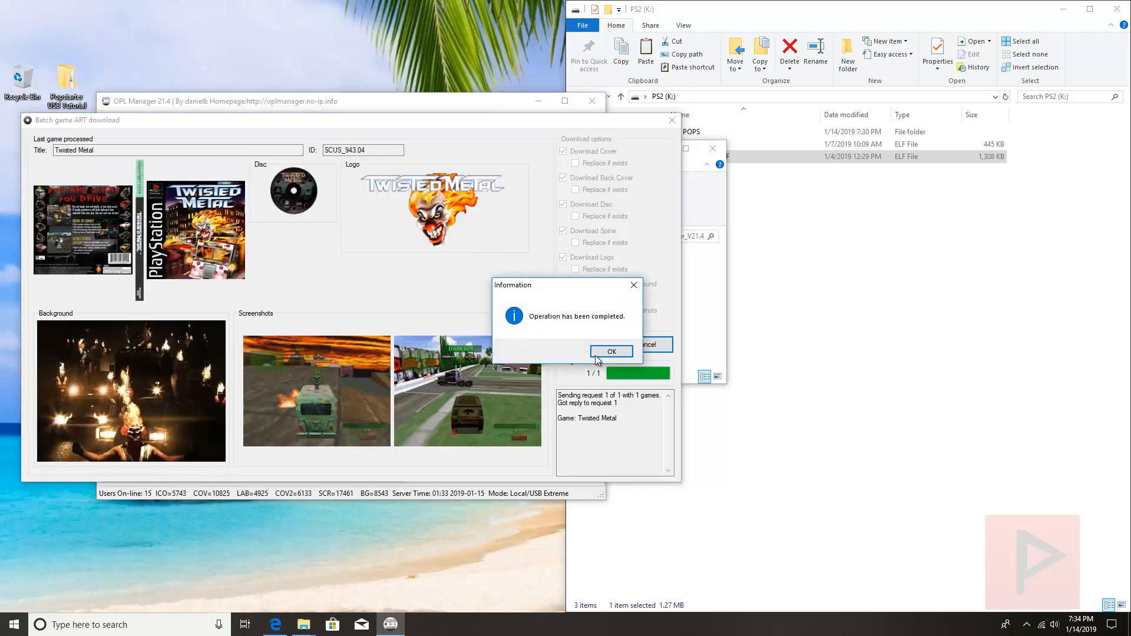
{"action": "left_click", "coordinate": [612, 351]}
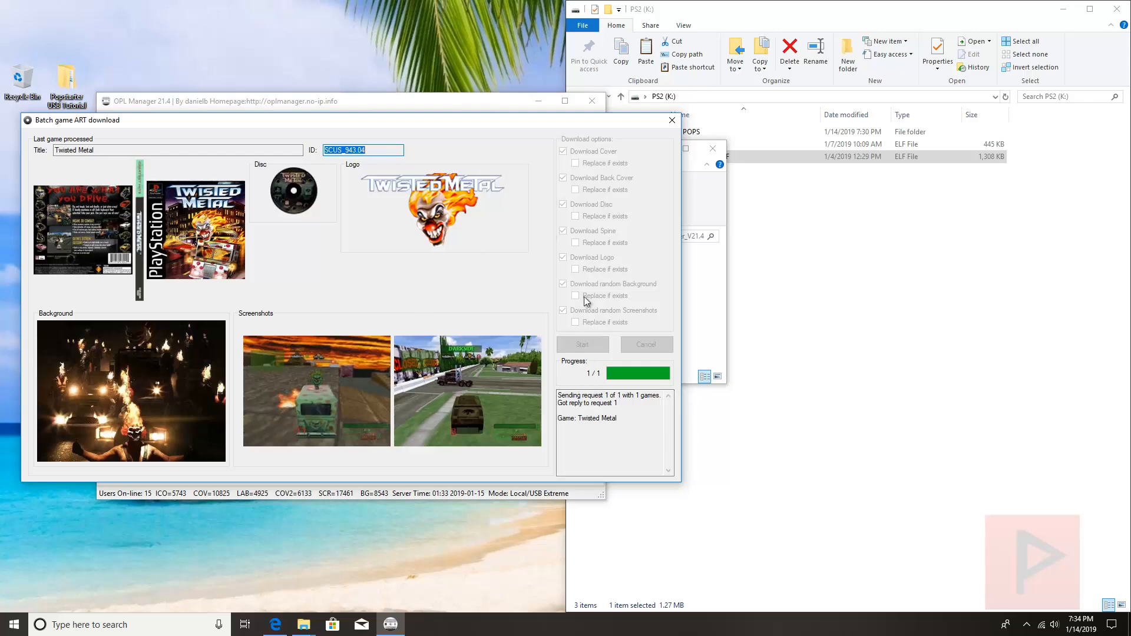
{"action": "left_click", "coordinate": [670, 120]}
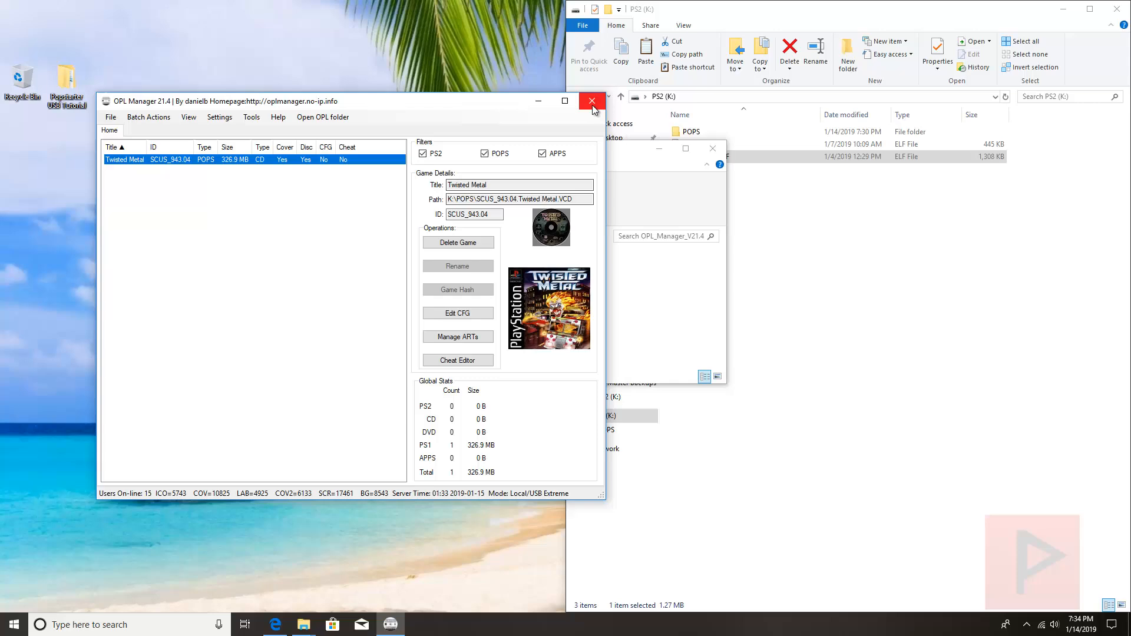
- Close OPL Manager and view the renamed Twisted Metal VCD and POPS_IOX.PAK inside the PS2 drive's POPS folder
{"action": "left_click", "coordinate": [592, 101]}
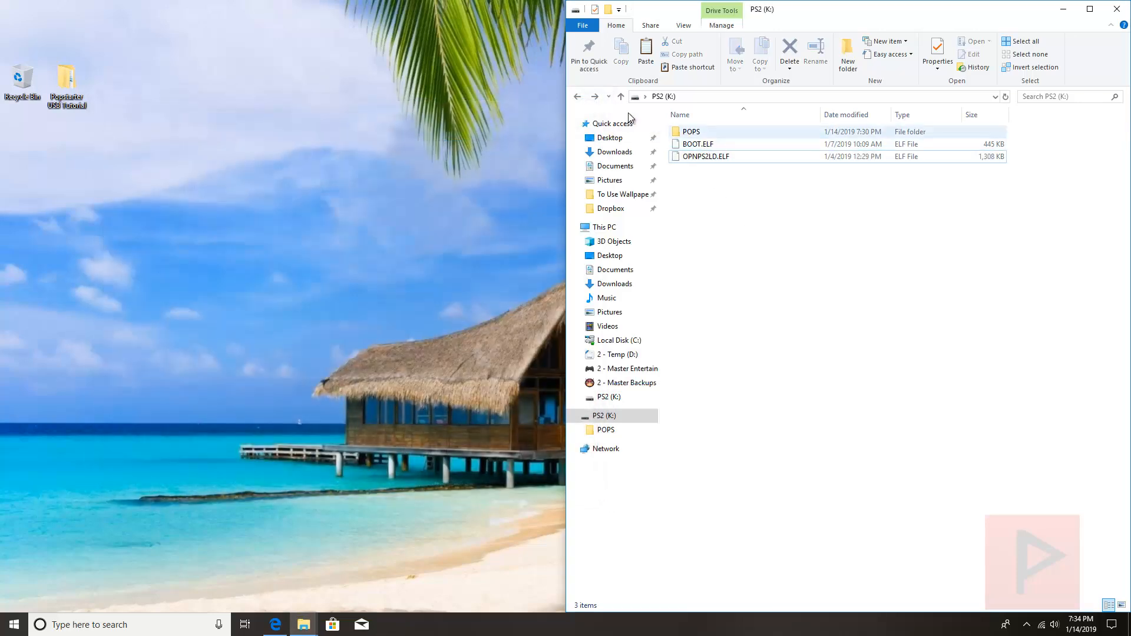
{"action": "left_click", "coordinate": [604, 429]}
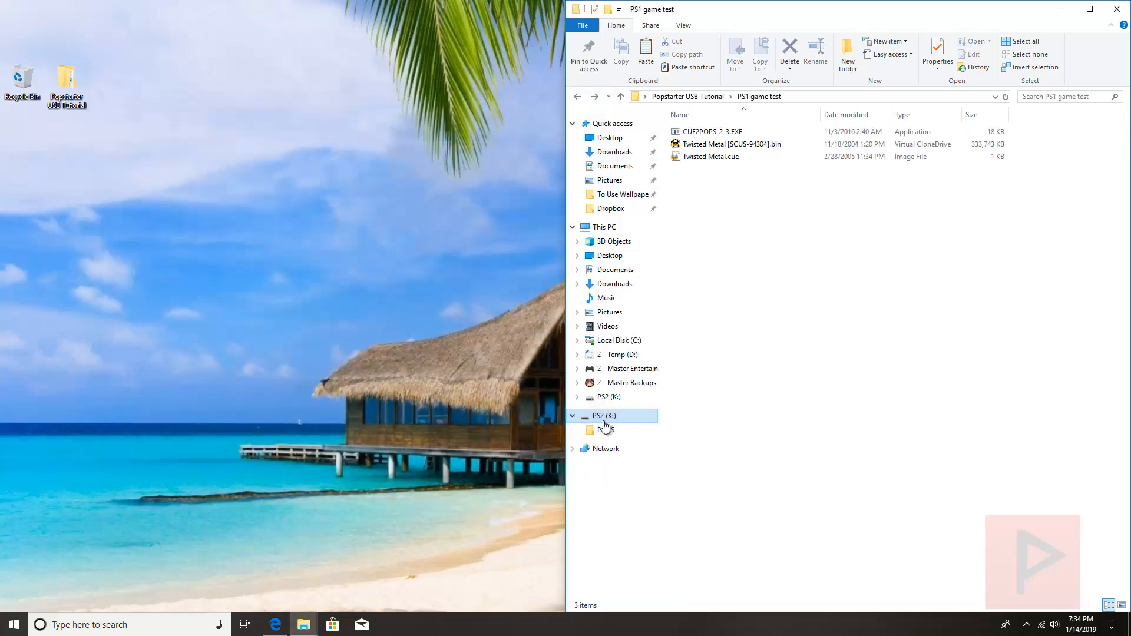
{"action": "left_click", "coordinate": [609, 416]}
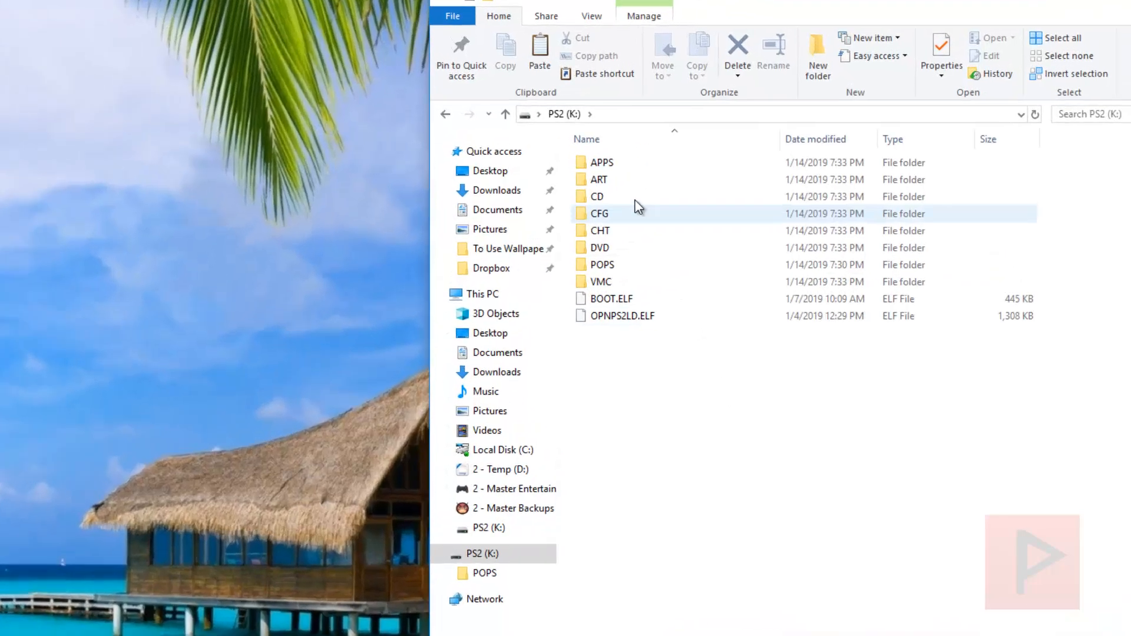
{"action": "double_click", "coordinate": [598, 179]}
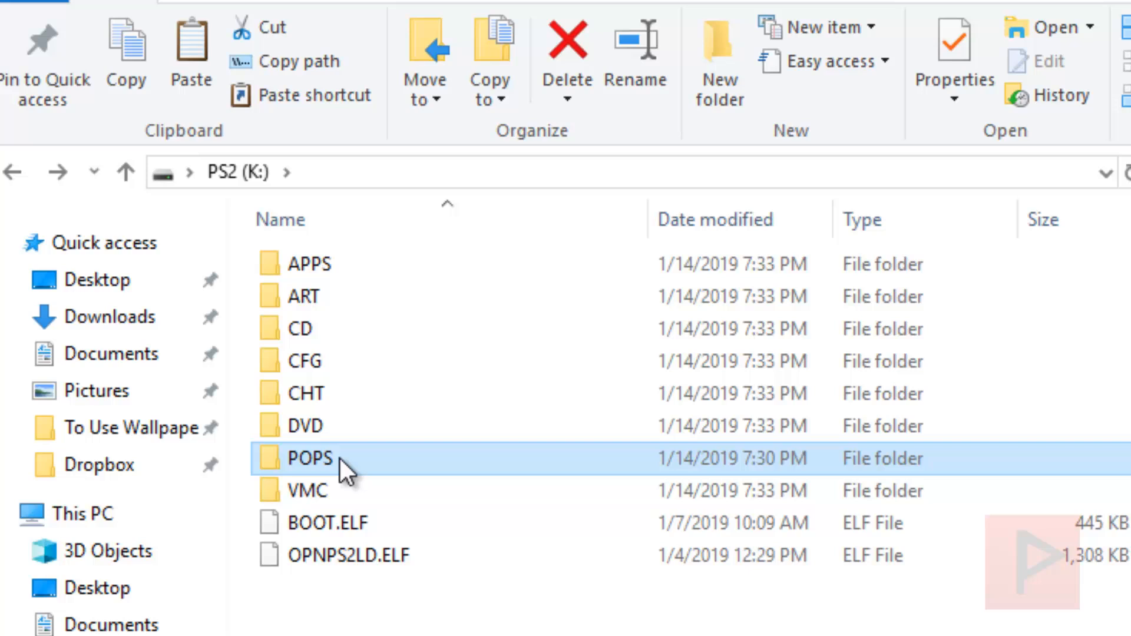
{"action": "double_click", "coordinate": [309, 459]}
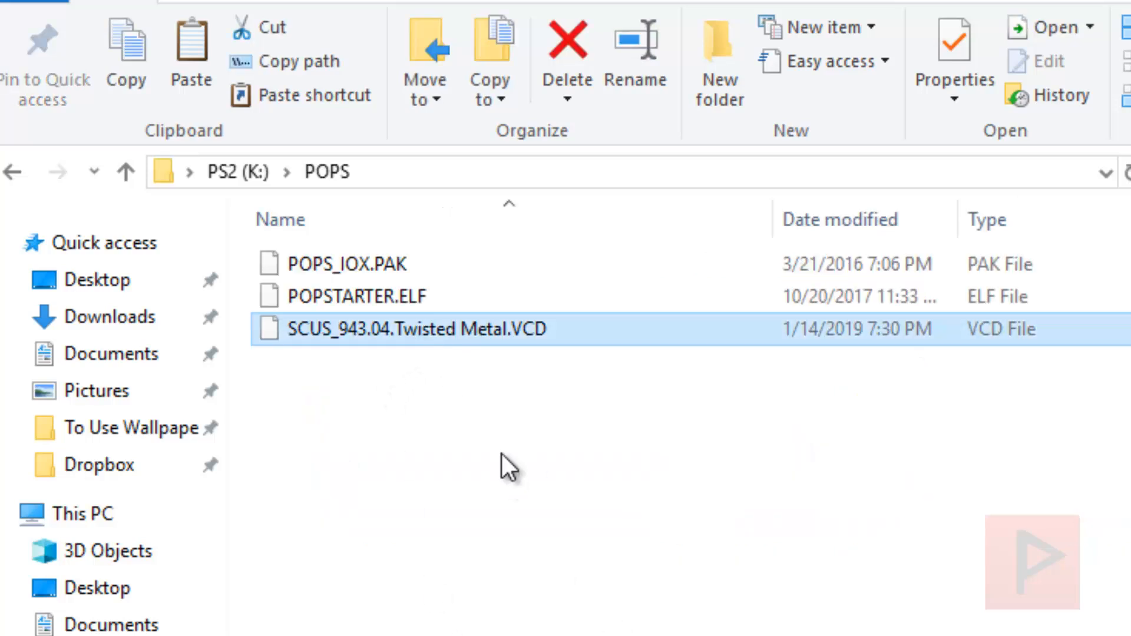
{"action": "mouse_move", "coordinate": [686, 625]}
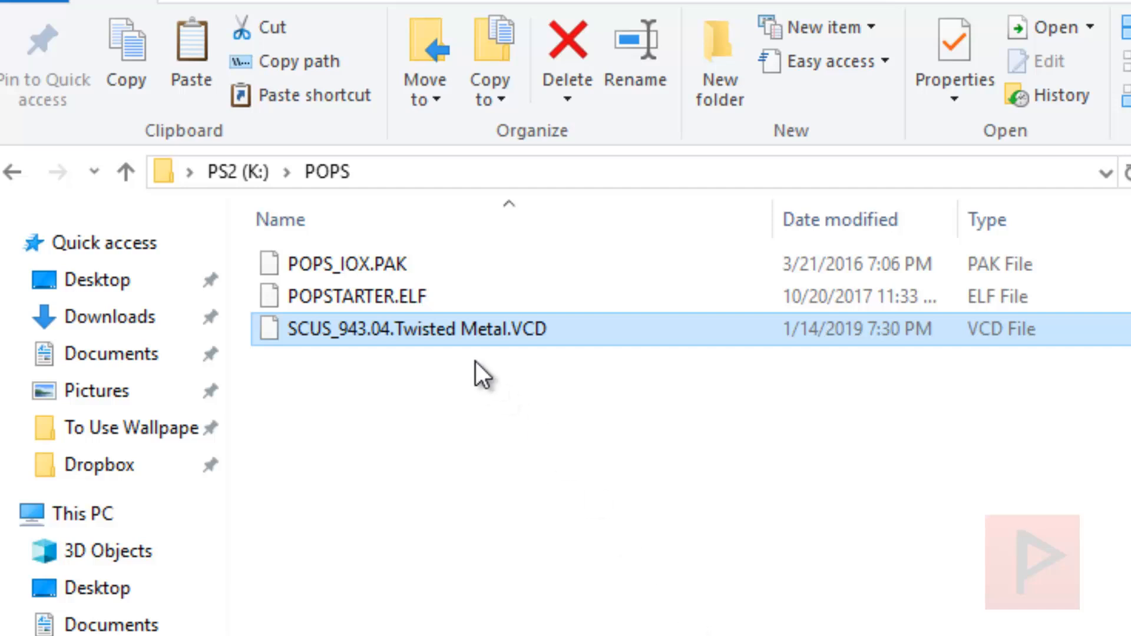
{"action": "left_click", "coordinate": [346, 264]}
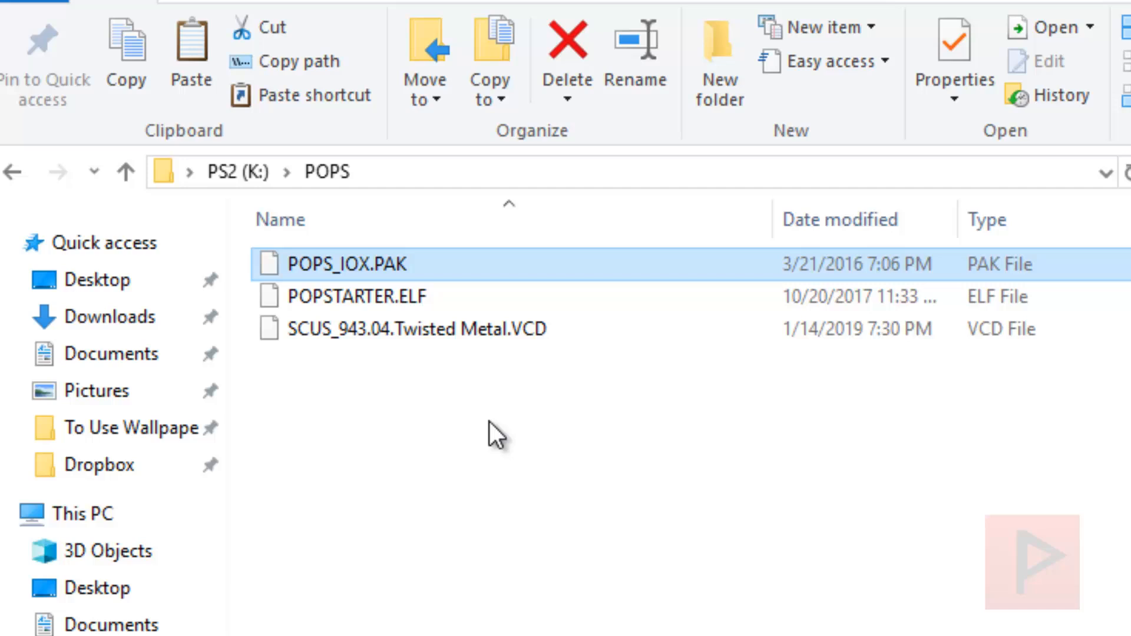
- Return to the drive's top level and check BOOT.ELF and OPNPS2LD.ELF are present
{"action": "left_click", "coordinate": [126, 172]}
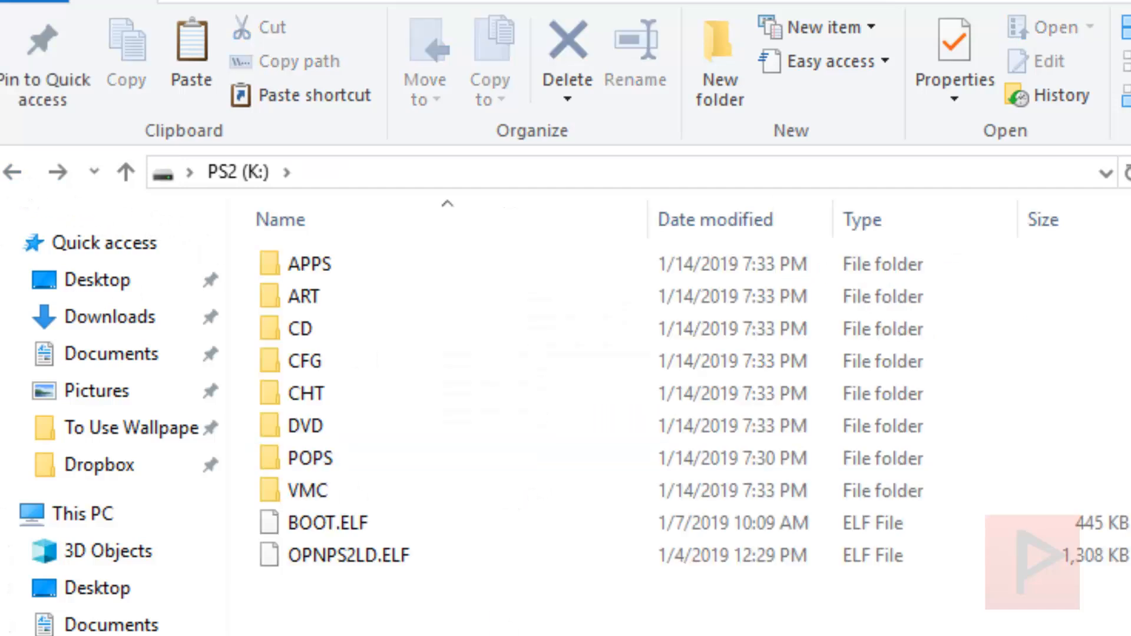
{"action": "left_click", "coordinate": [328, 522]}
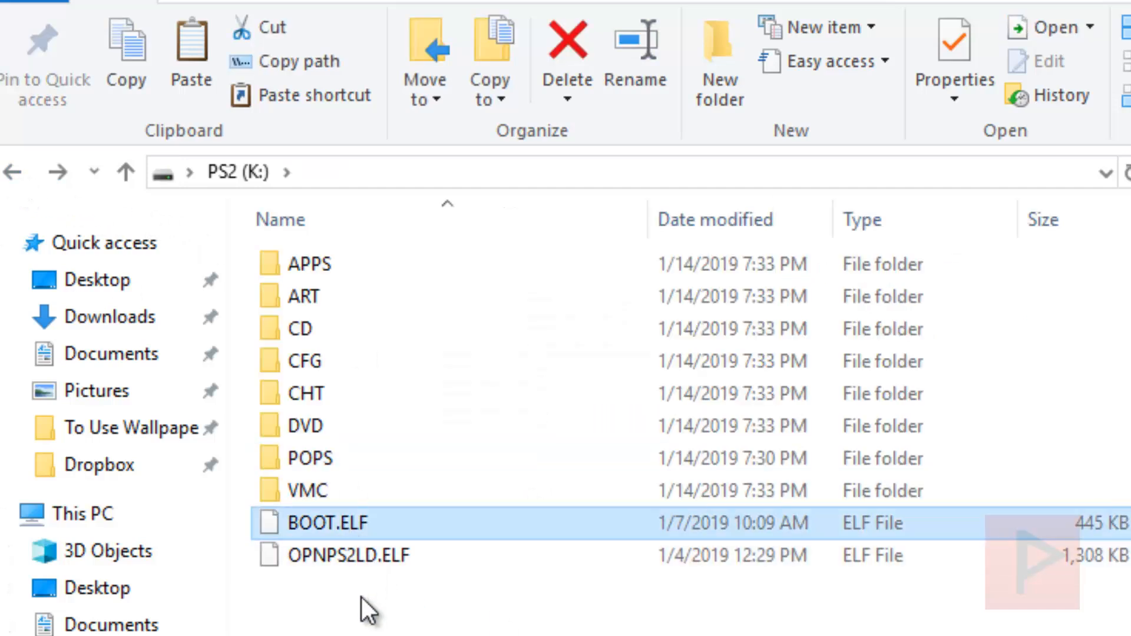
{"action": "left_click", "coordinate": [349, 555]}
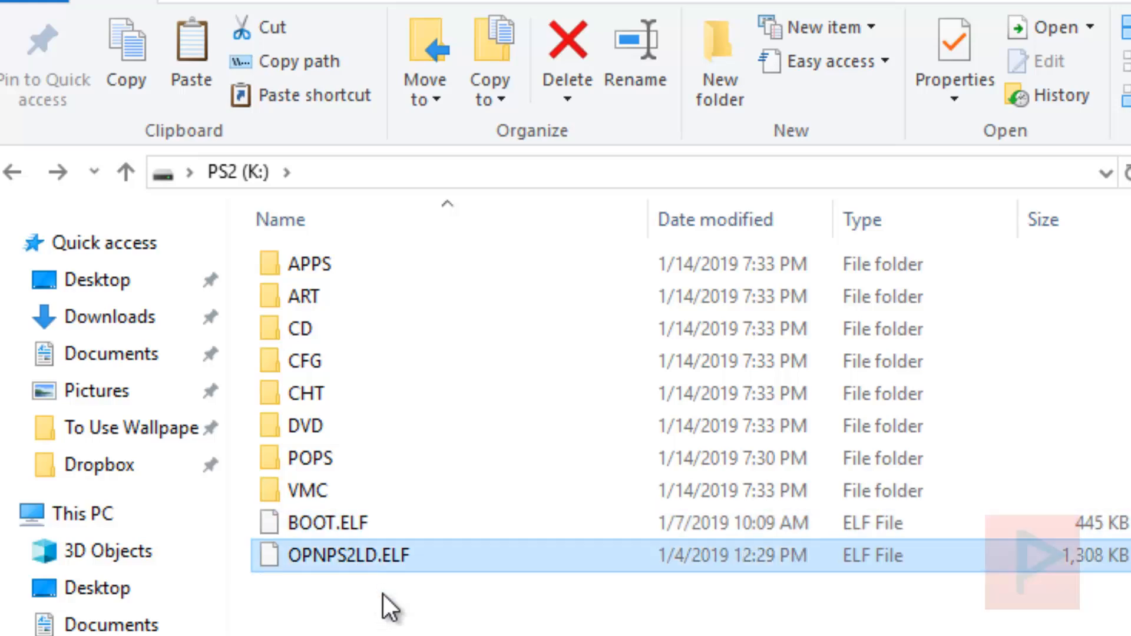
{"action": "left_click", "coordinate": [1091, 9]}
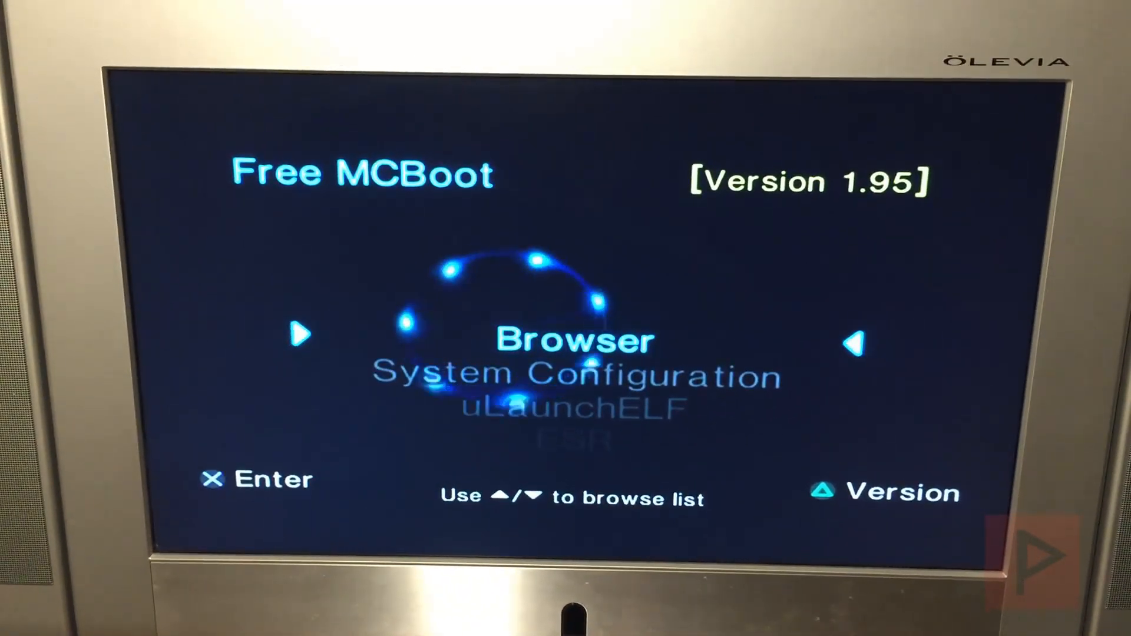
- Select and launch uLaunchELF from the Free MCBoot menu
{"action": "key", "text": "down"}
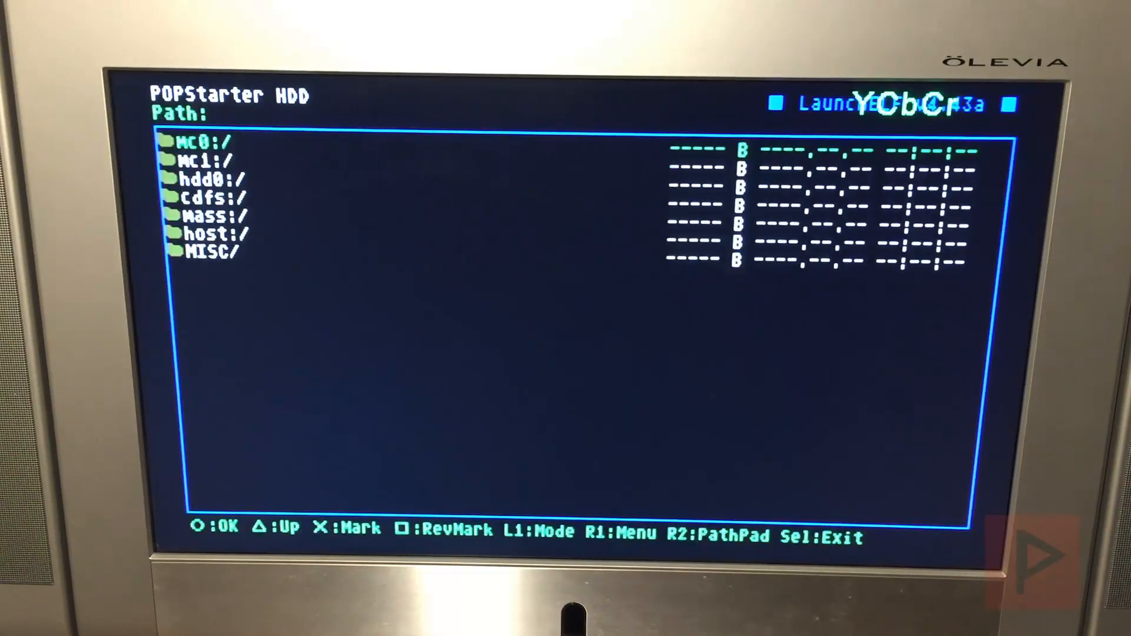
- Copy OPNPS2LD.ELF from mass:/ and bring up the file menu in mc0:/BOOT/
{"action": "left_click", "coordinate": [214, 215]}
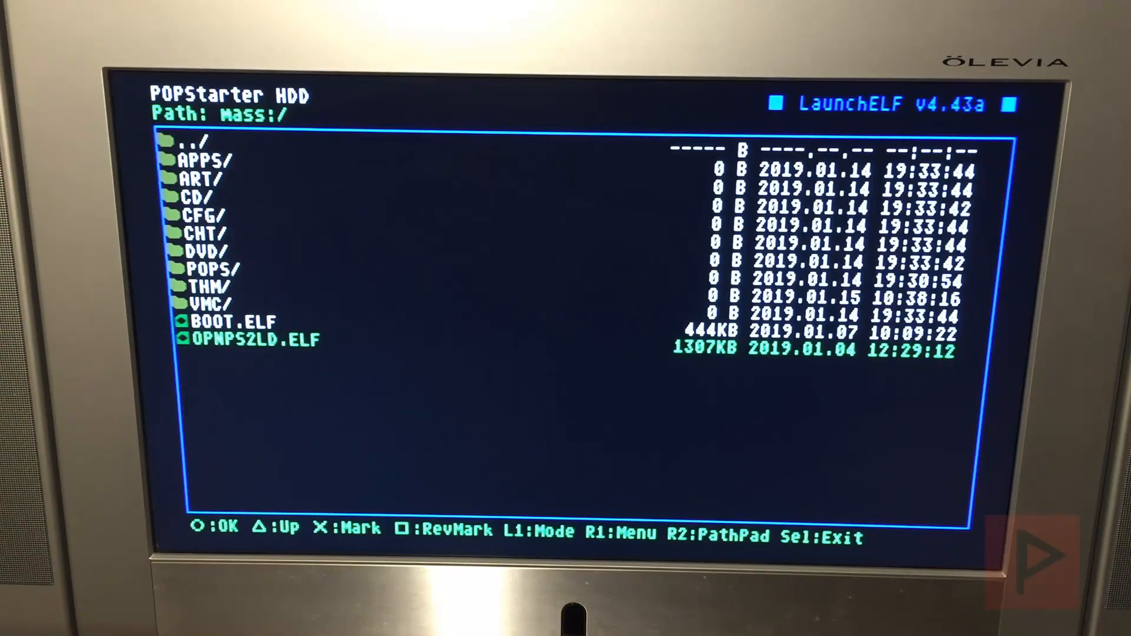
{"action": "key", "text": "R1"}
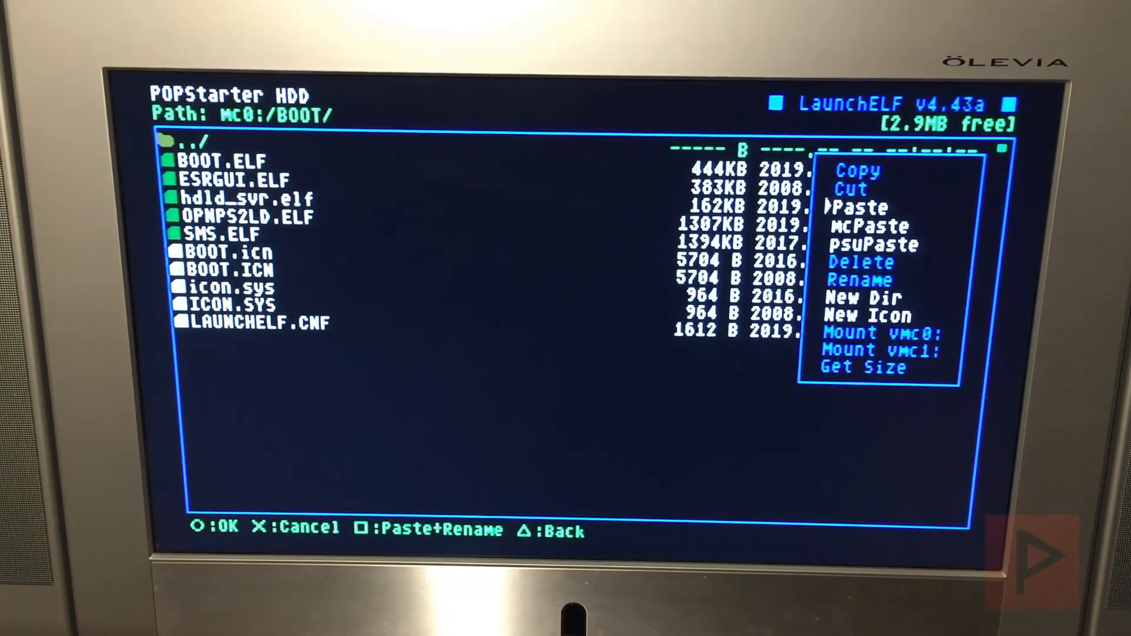
- Paste OPNPS2LD.ELF into mc0:/BOOT/ and run it to start Open PS2 Loader
{"action": "left_click", "coordinate": [858, 207]}
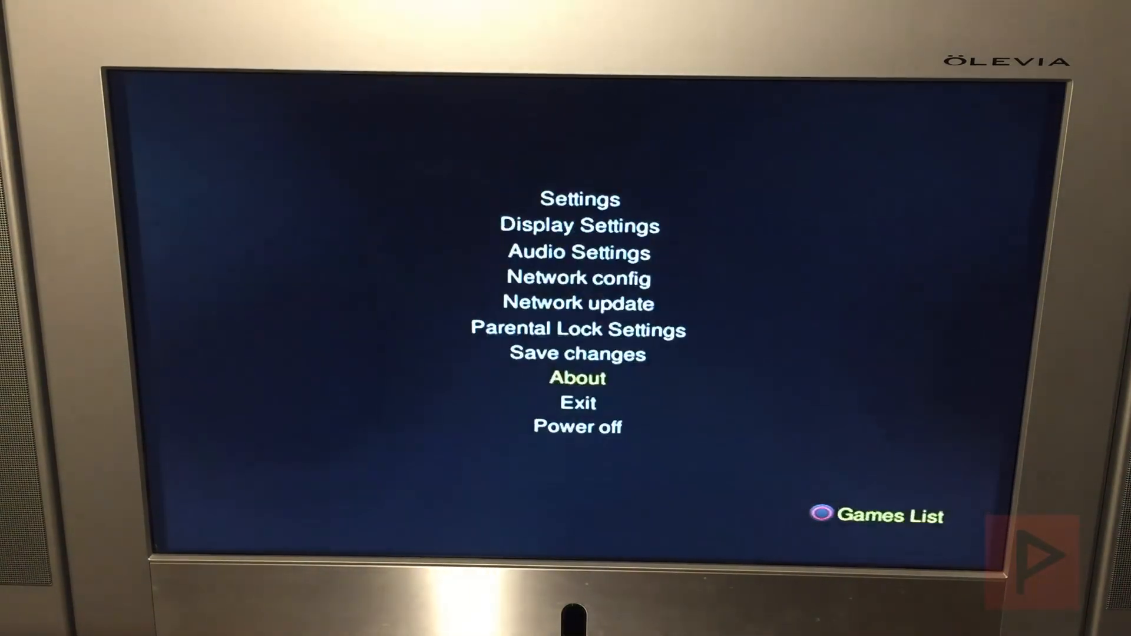
- Set USB device start mode in OPL settings, save, and switch the games list to PS1 Games
{"action": "key", "text": "Up"}
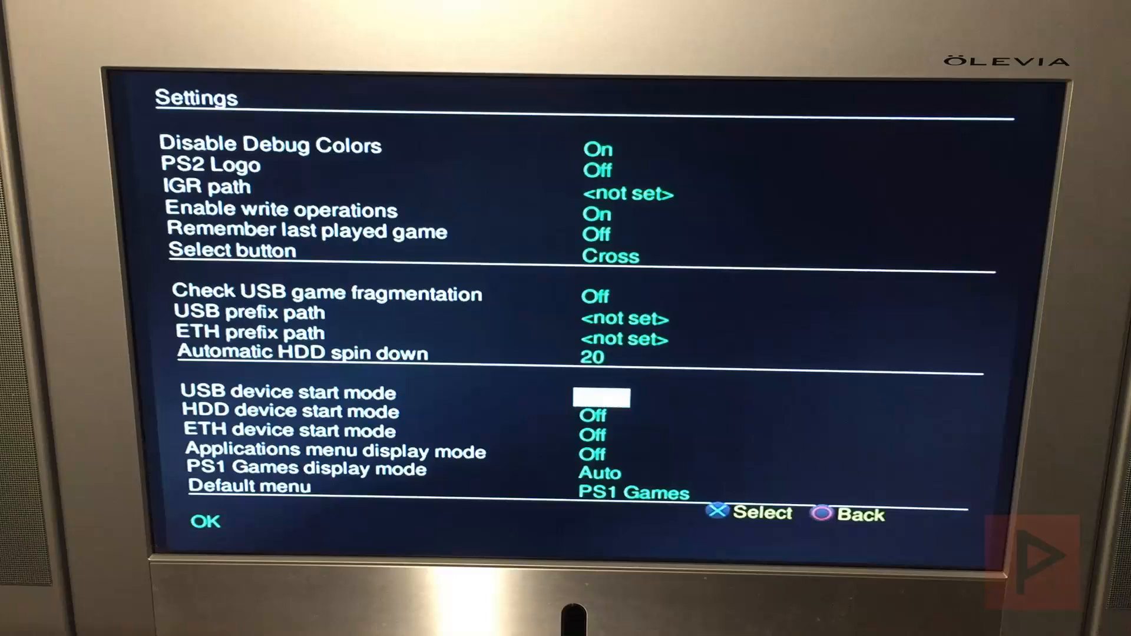
{"action": "key", "text": "Down"}
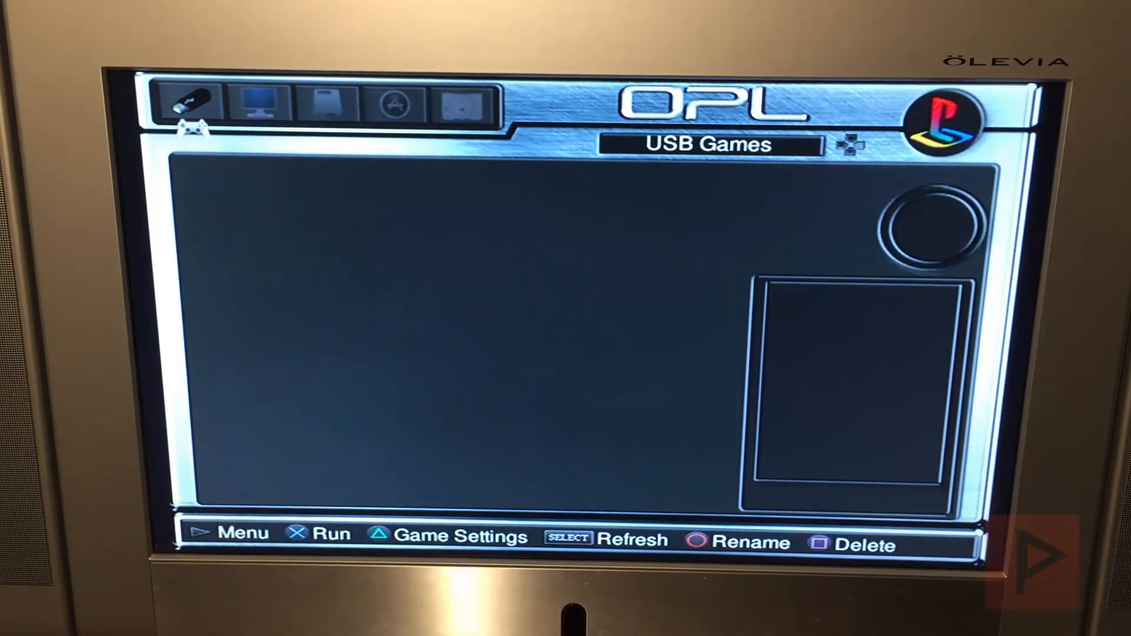
{"action": "left_click", "coordinate": [461, 102]}
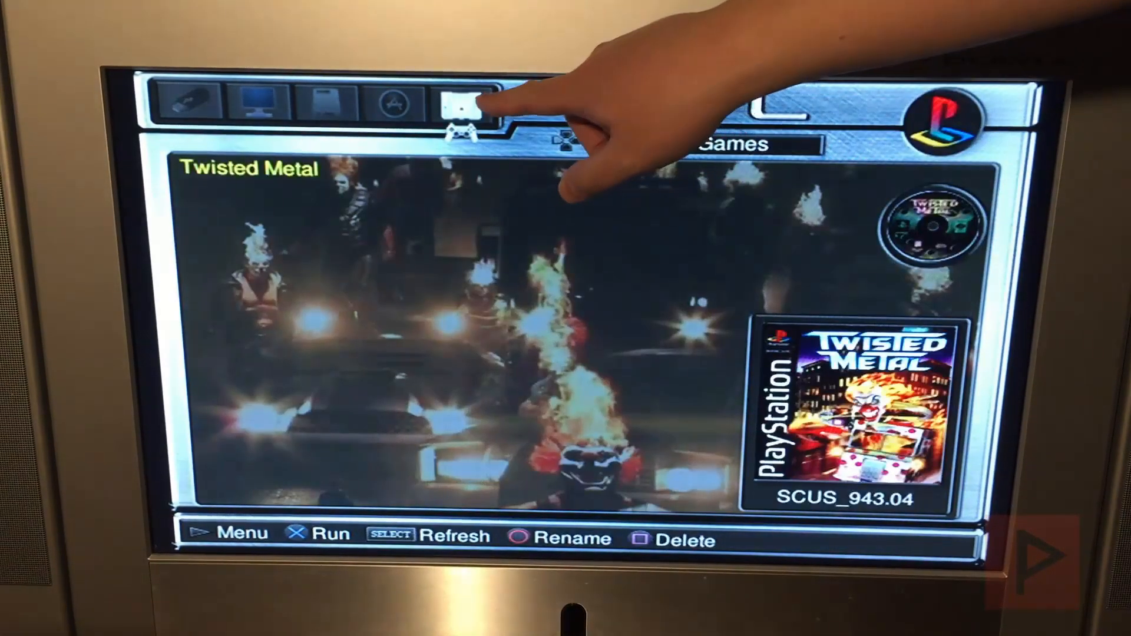